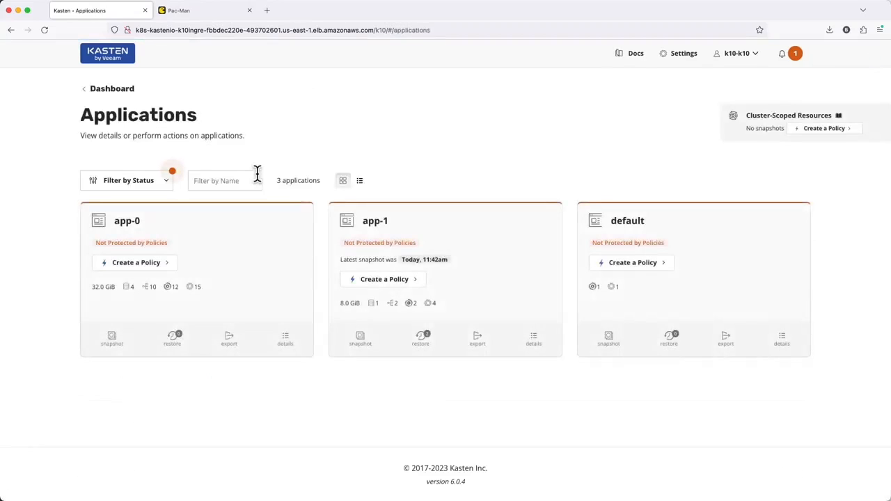
mouse_move(264, 251)
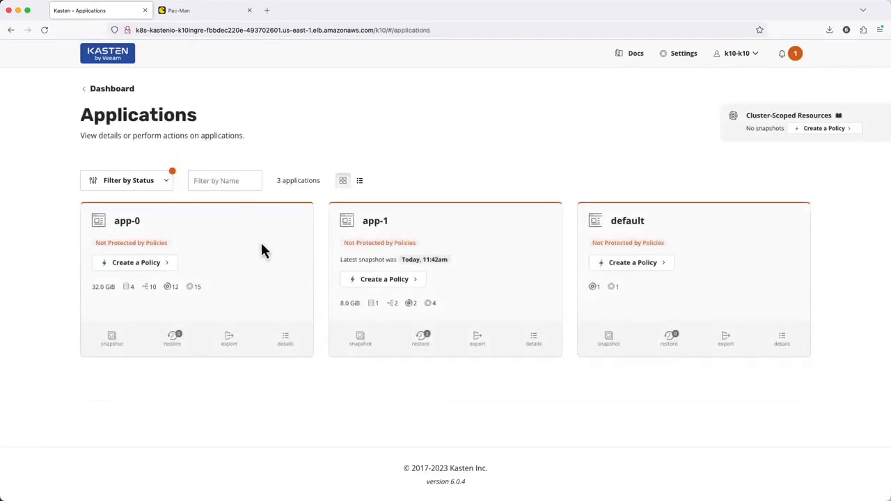
mouse_move(465, 346)
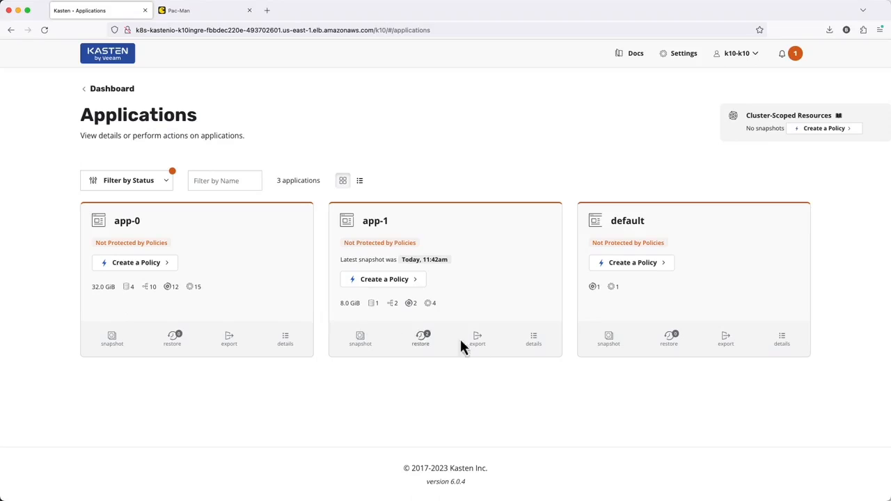
Step: Open app-1's Application Details and review its data volume, workloads, networking and config resources
click(533, 339)
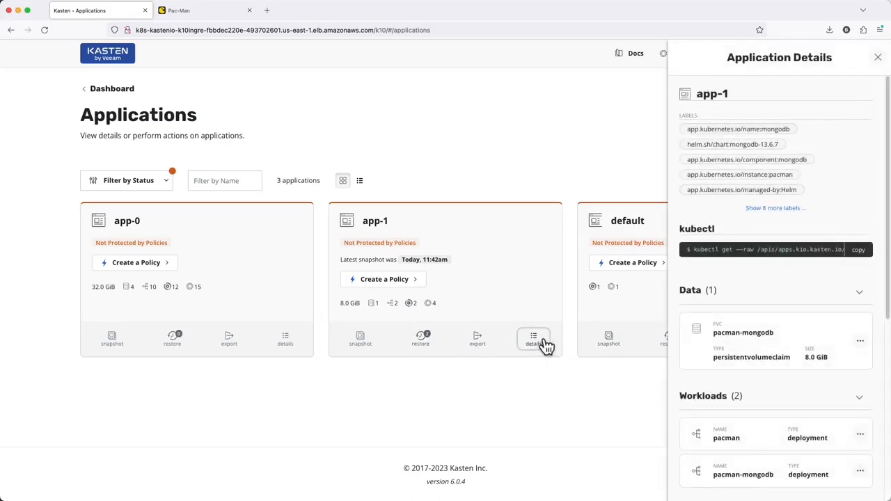
scroll(down, 3)
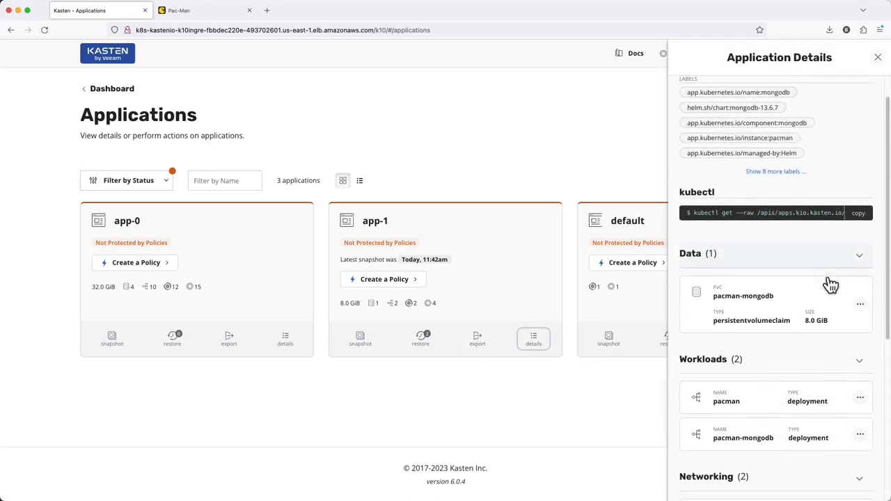
scroll(down, 3)
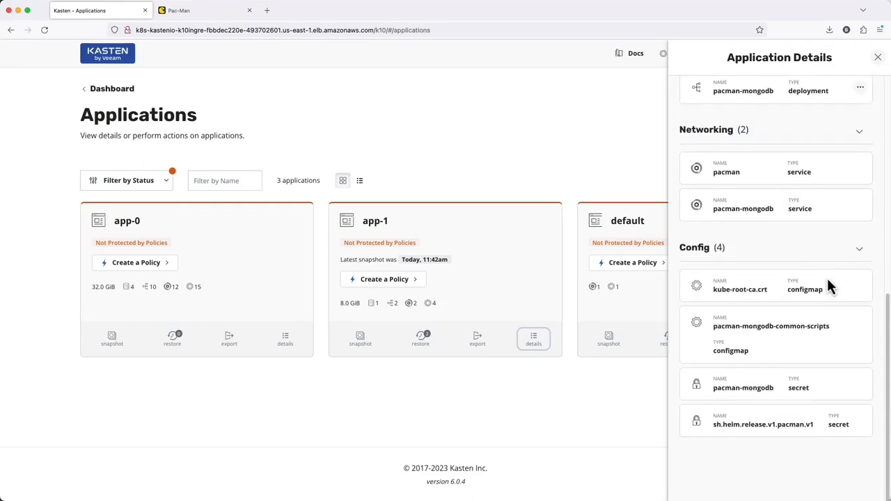
Step: Check Pac-Man's high score table with scores 400 and 210, then return to Kasten applications
click(177, 10)
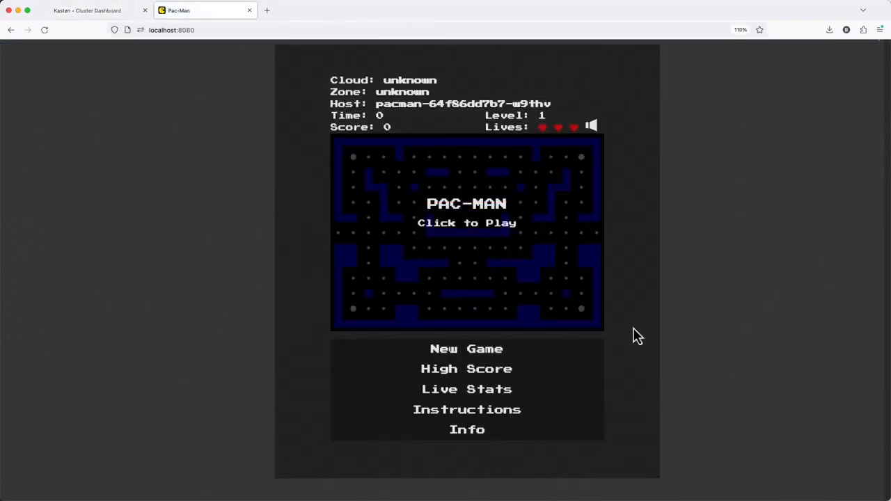
click(466, 369)
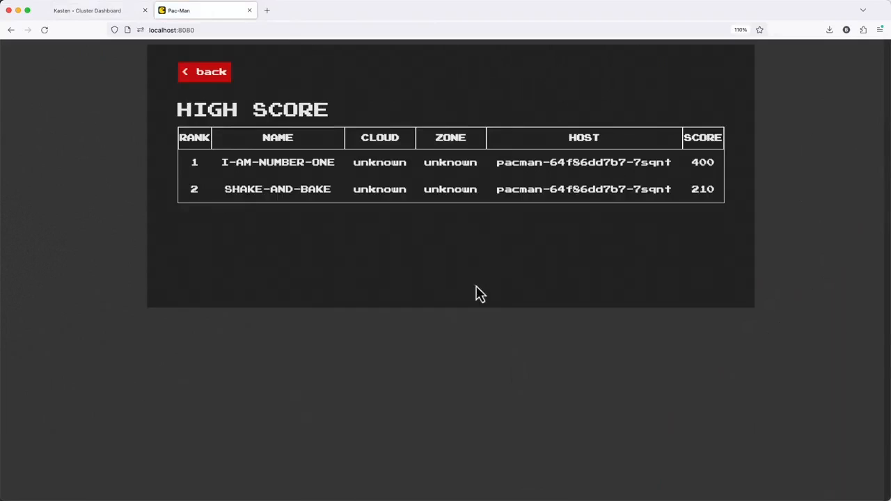
mouse_move(508, 87)
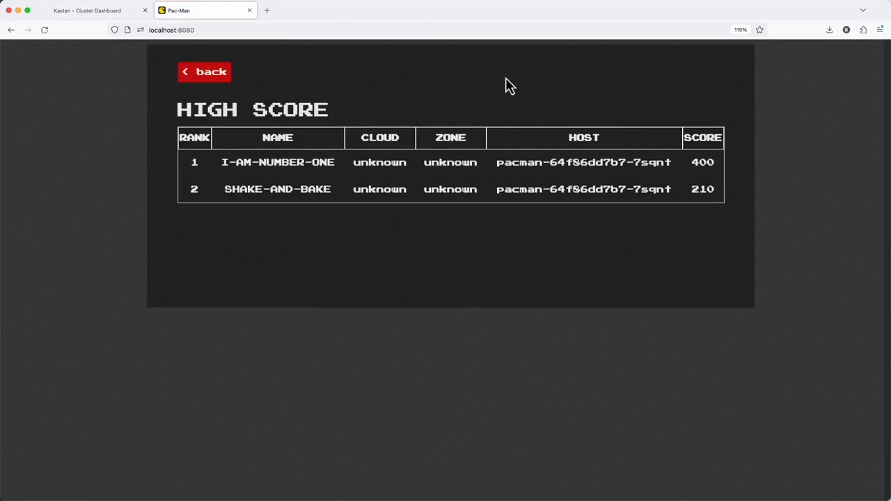
click(98, 9)
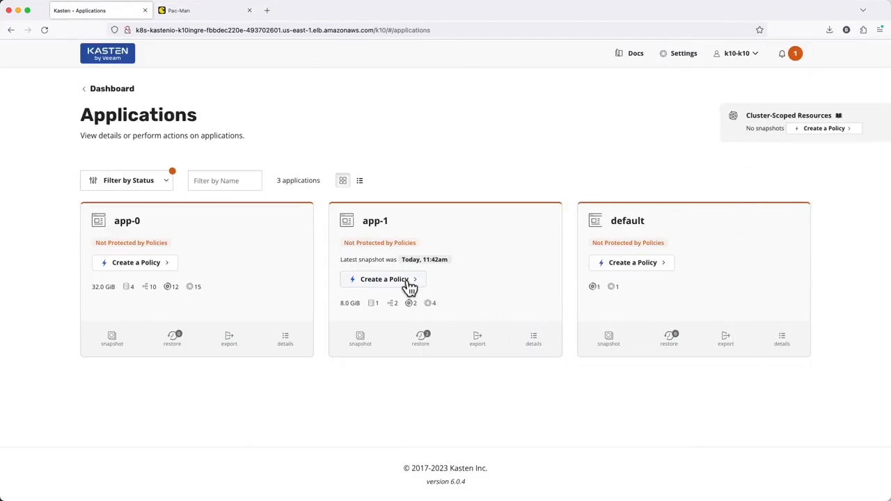
mouse_move(243, 264)
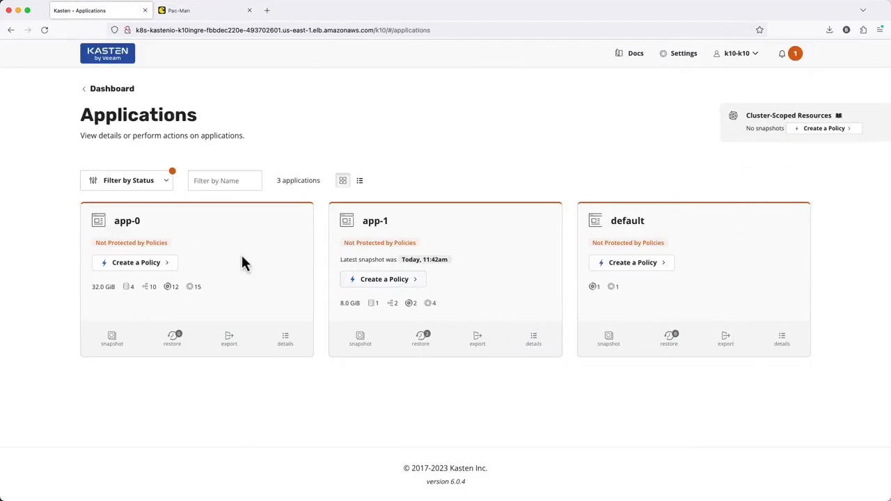
Step: Go from the app-1 card to the empty Policies page
click(112, 88)
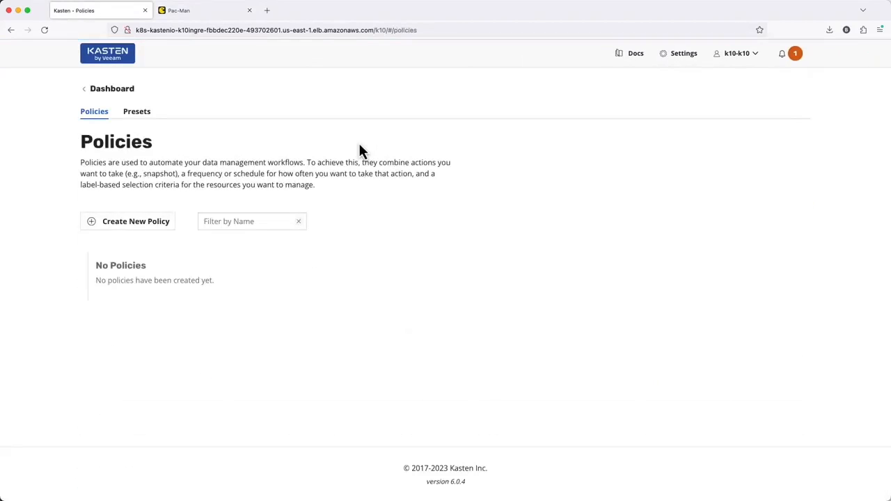
mouse_move(161, 232)
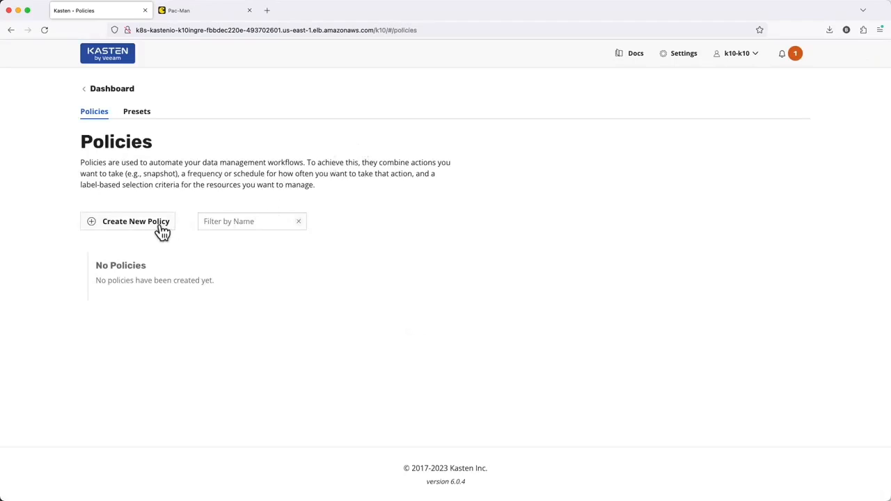
Step: Start a new policy and begin naming it app-1-policy
click(136, 222)
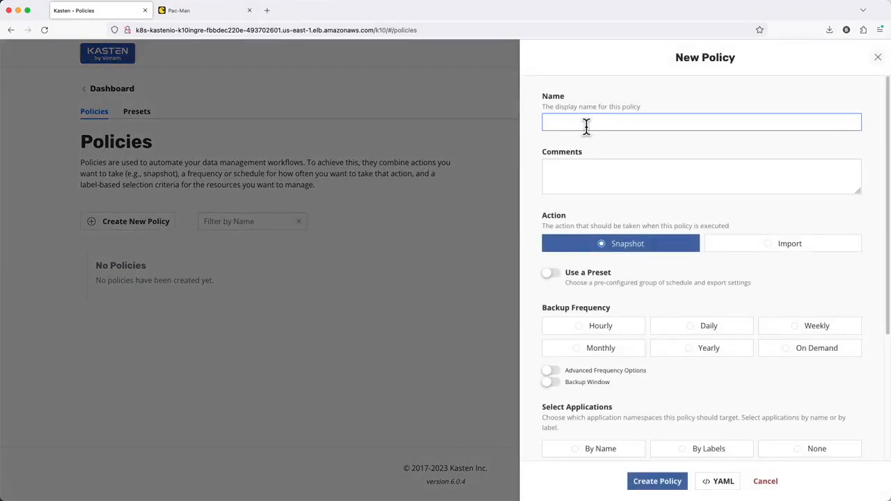
text(app-1-policy)
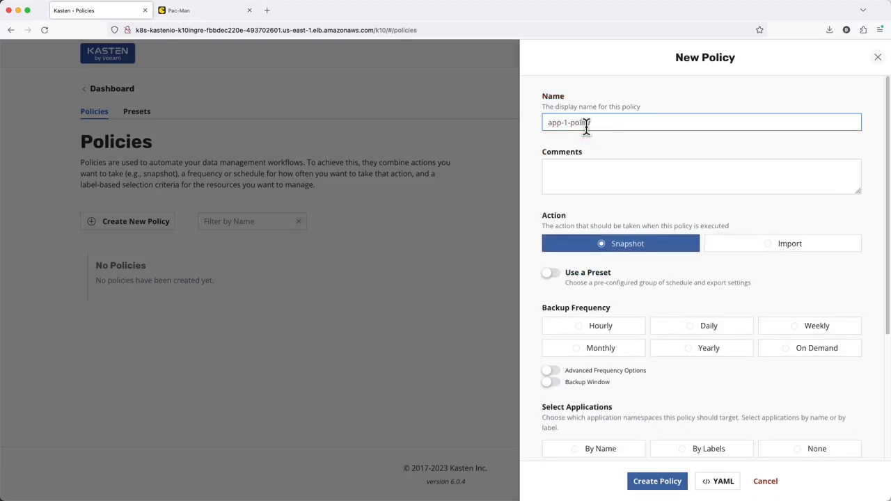
mouse_move(627, 244)
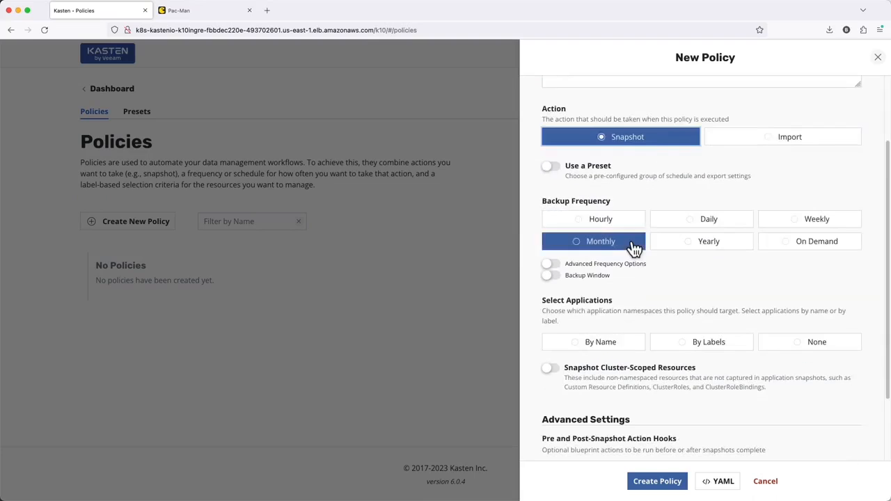
Step: Set daily snapshots at 12:00am UTC, after trying and dropping an extra 8am hour
click(599, 219)
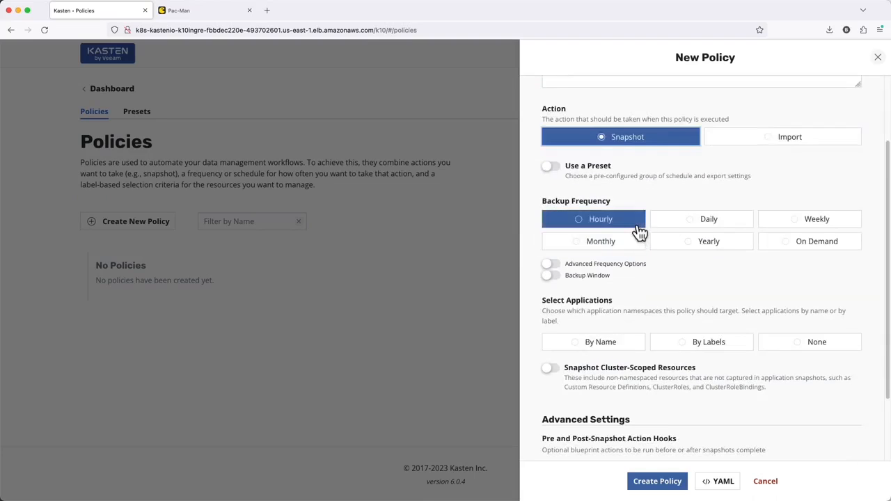
click(708, 218)
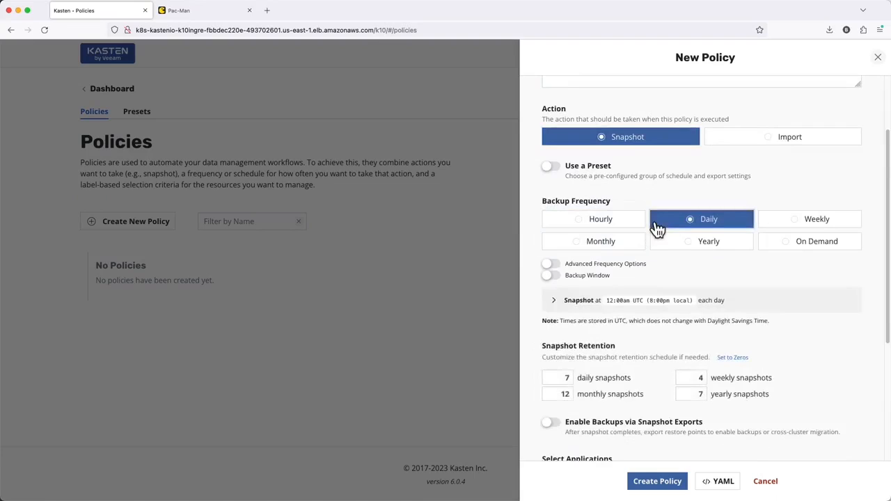
mouse_move(553, 266)
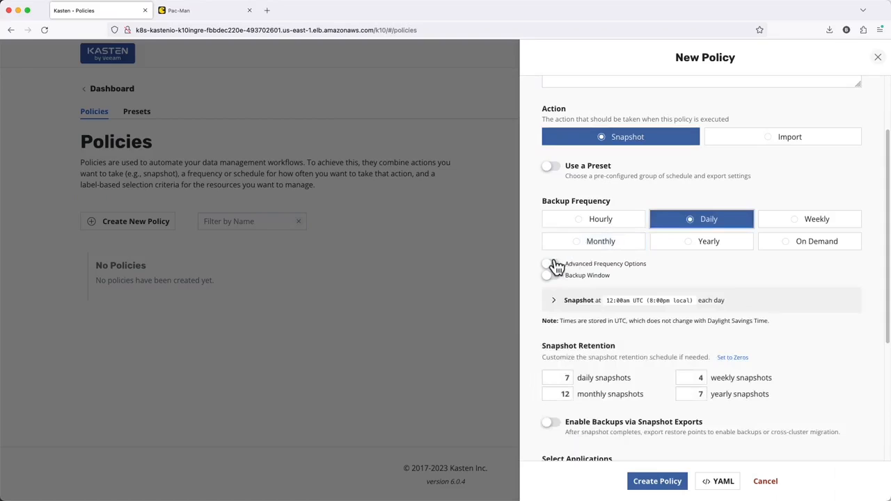
click(549, 263)
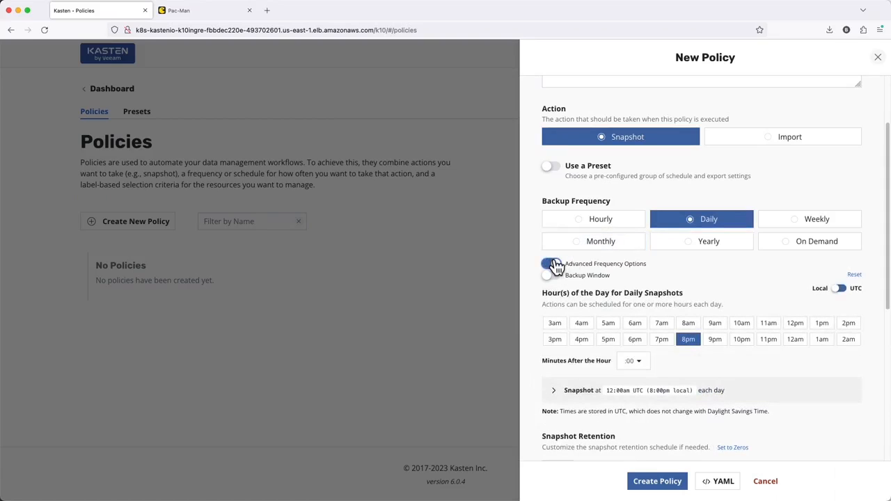
click(551, 263)
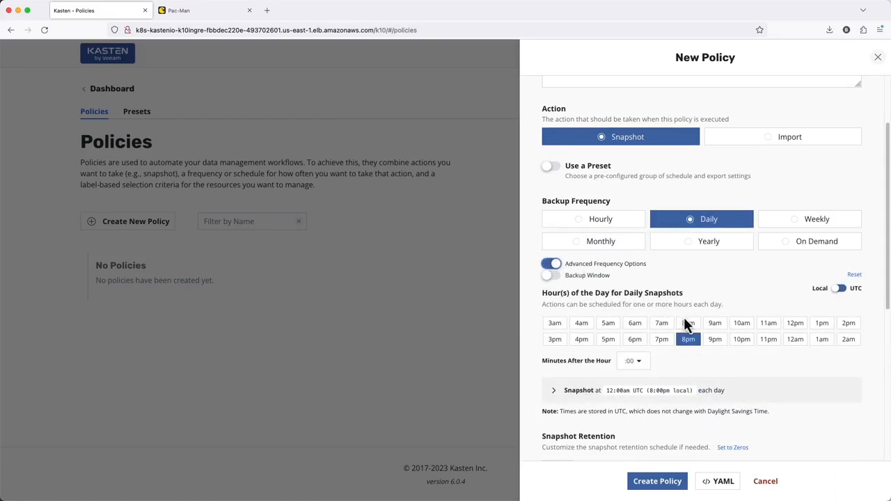
click(688, 322)
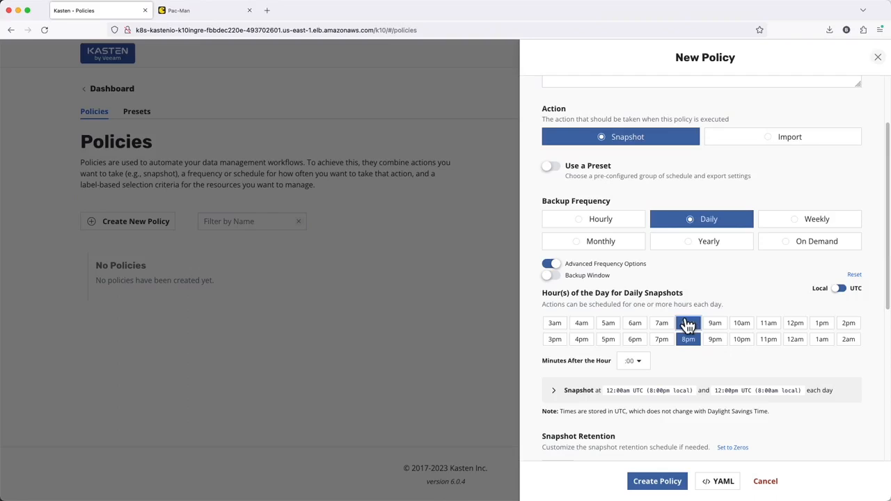
click(688, 322)
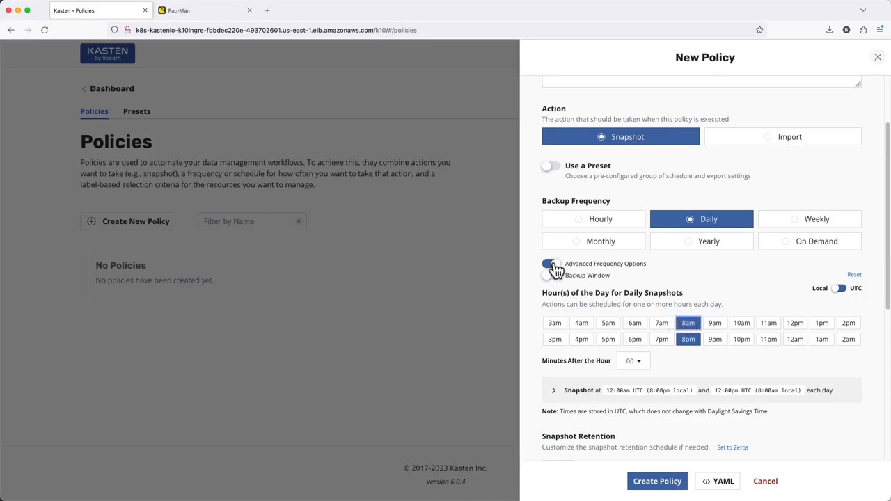
click(550, 263)
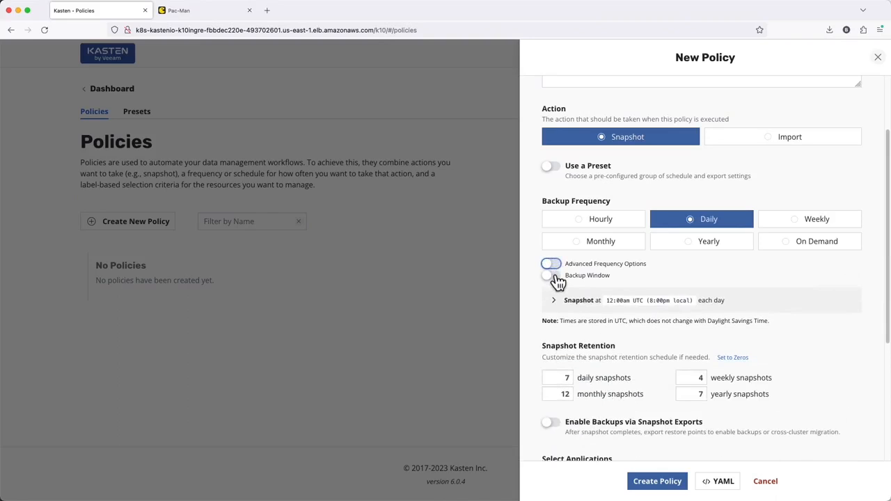
Step: Enable an 8pm–3am backup window with staggering turned on
click(549, 274)
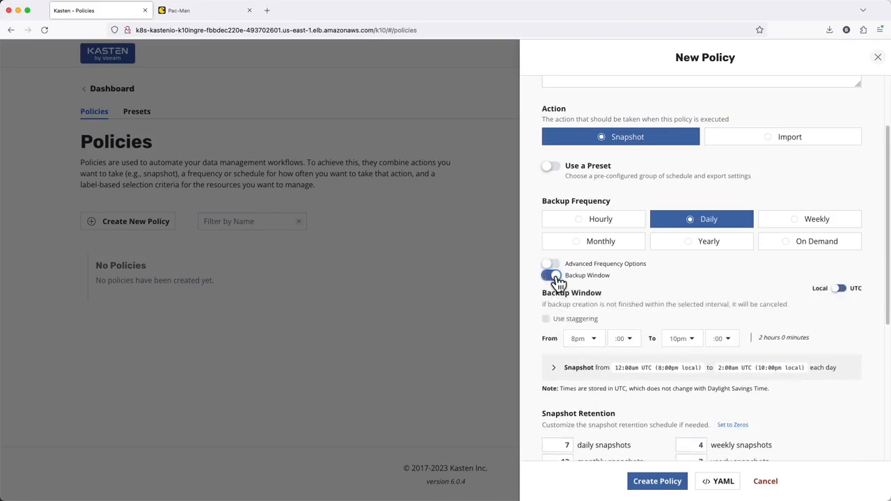
click(678, 338)
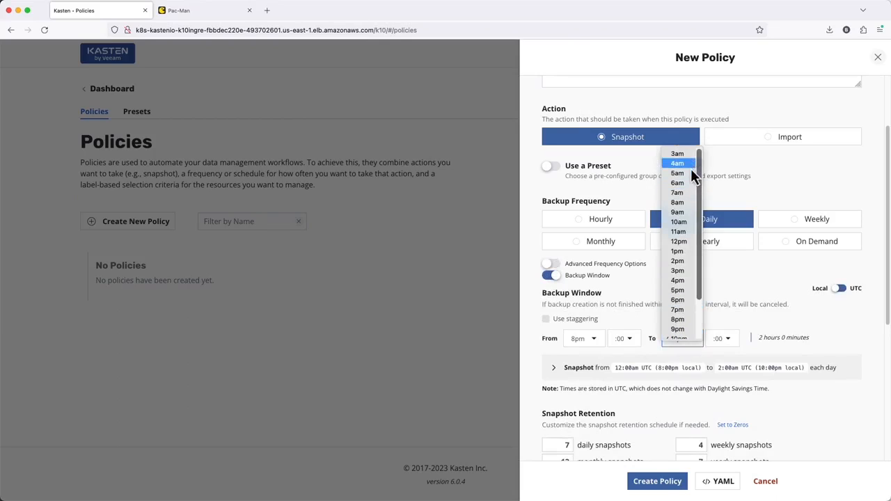
click(676, 153)
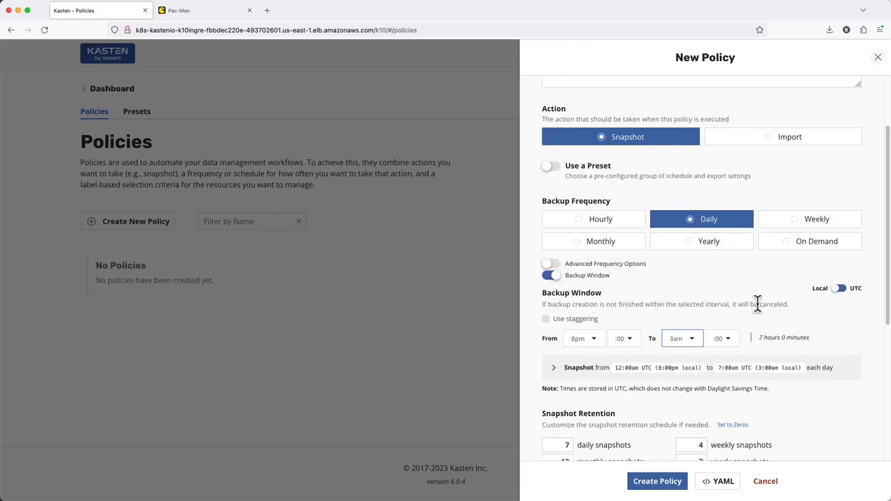
mouse_move(826, 367)
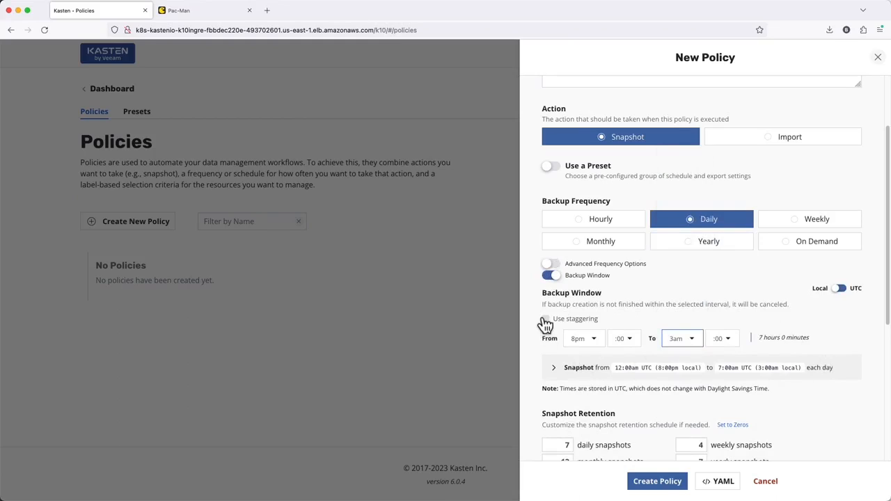
click(546, 318)
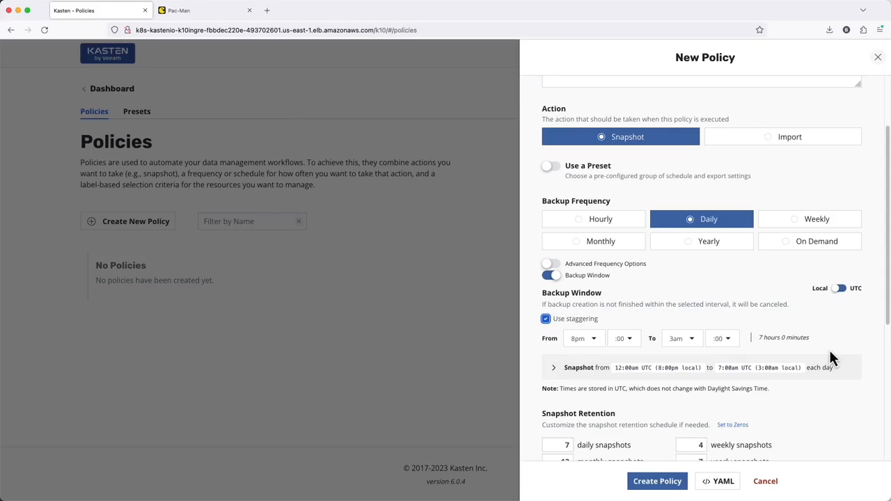
scroll(down, 3)
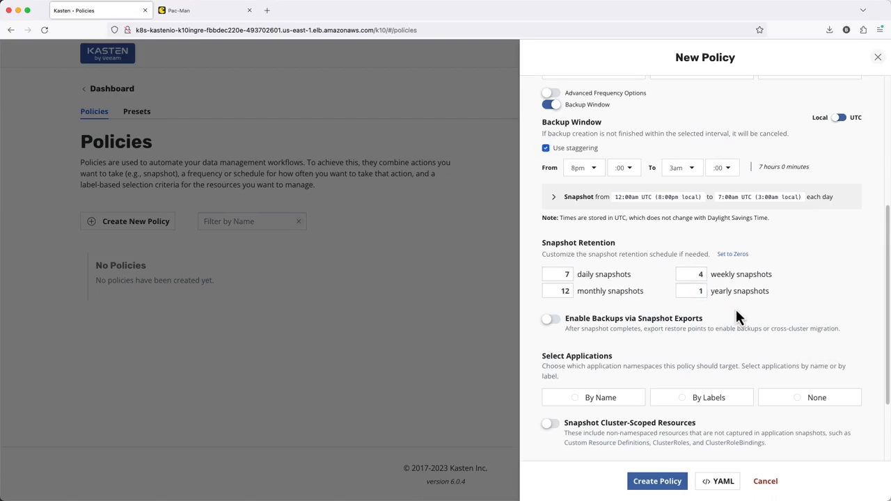
scroll(down, 3)
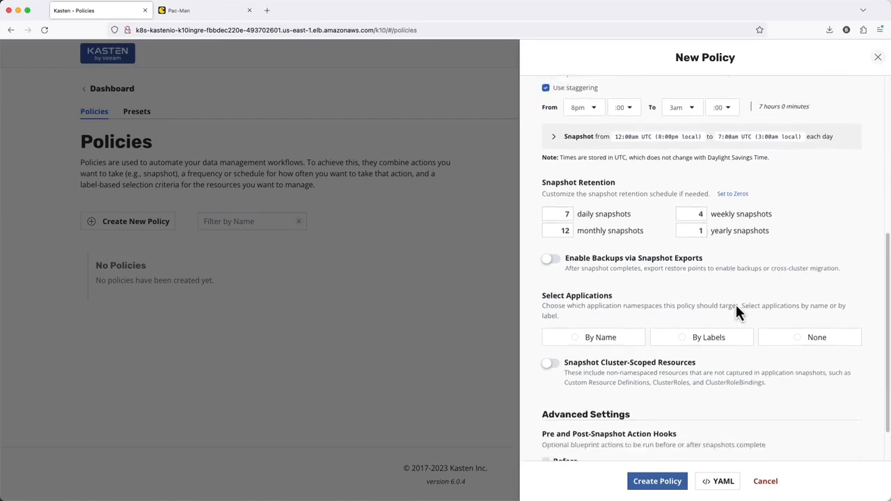
scroll(down, 3)
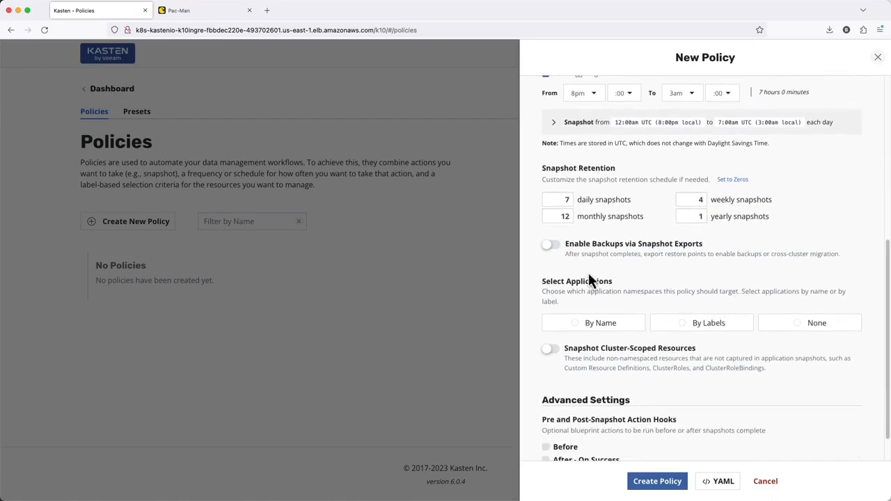
mouse_move(555, 250)
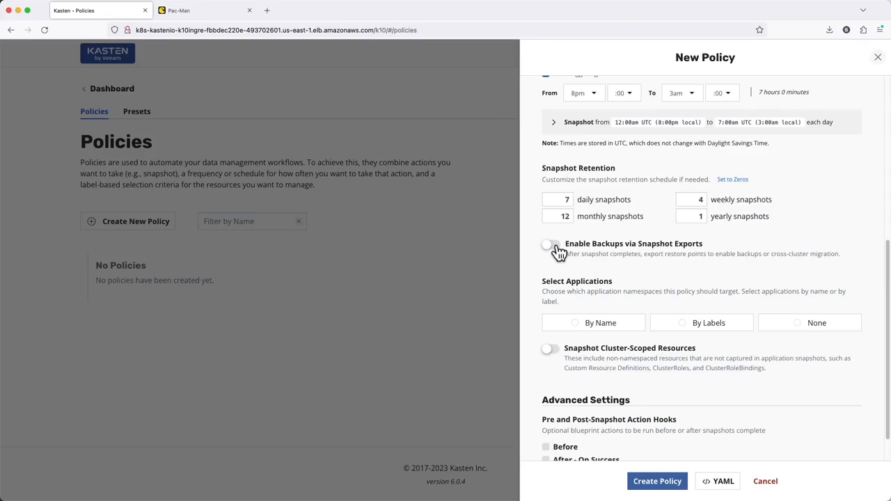
Step: Enable snapshot exports for every daily snapshot
click(548, 244)
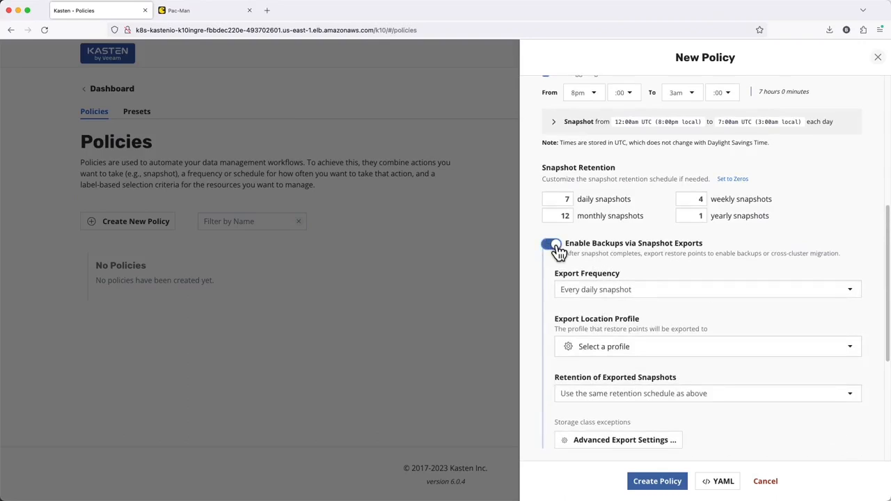
click(706, 290)
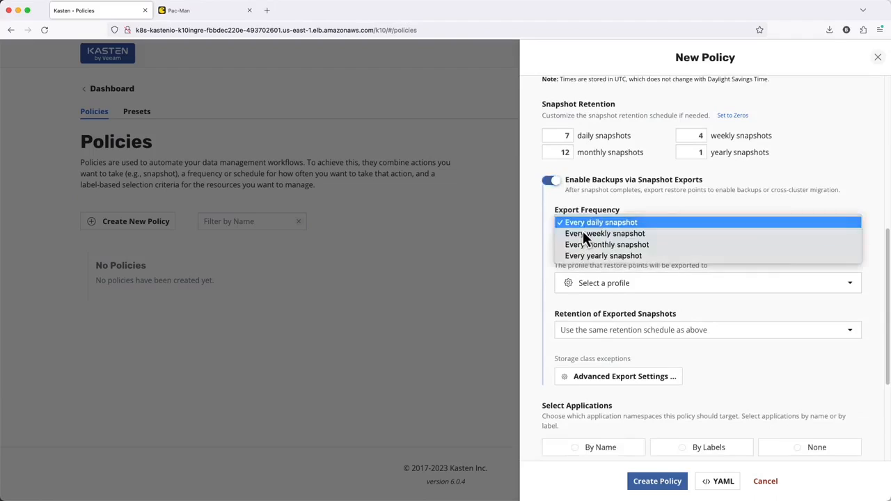
mouse_move(606, 231)
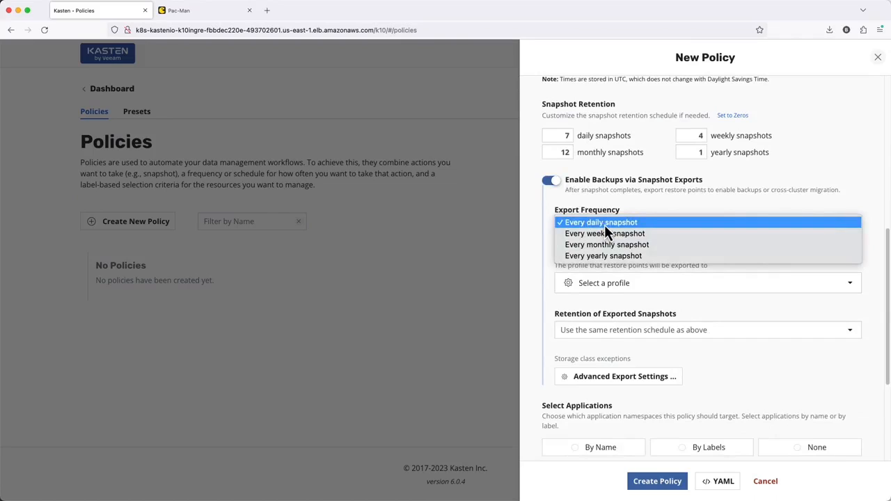
click(600, 222)
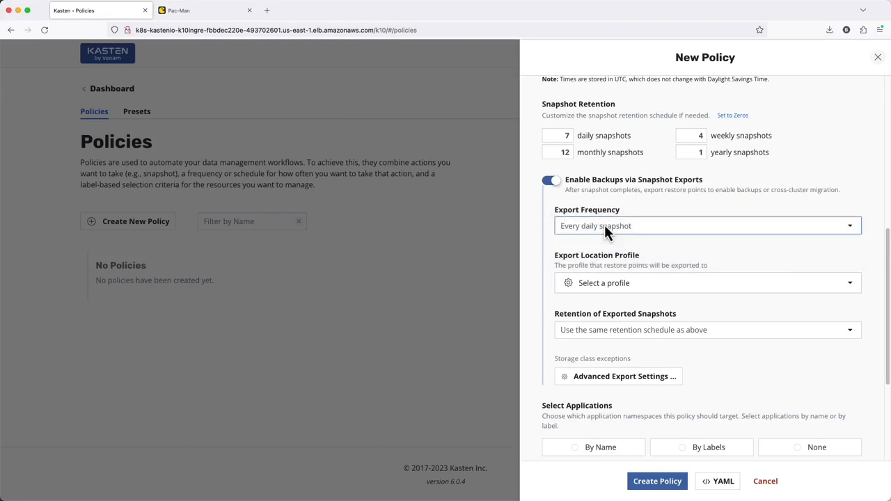
mouse_move(668, 283)
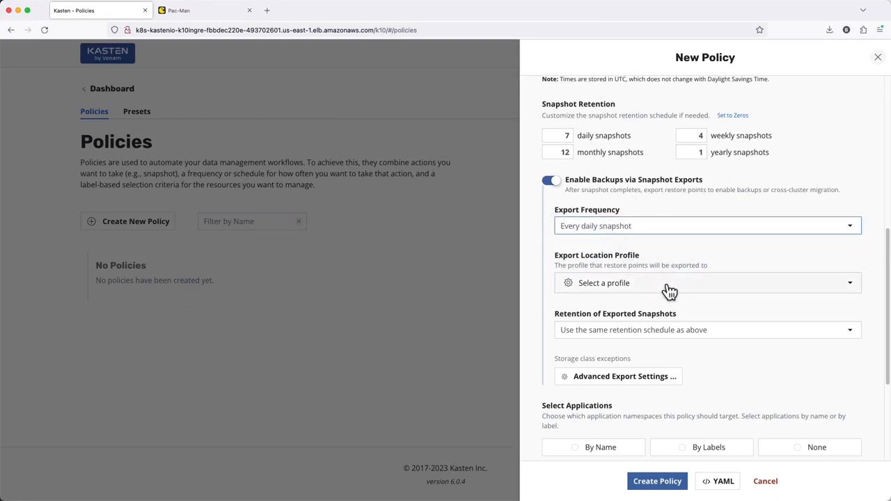
Step: Export to the s3-kasten-repo profile with custom retention keeping 7 yearly exports
click(706, 282)
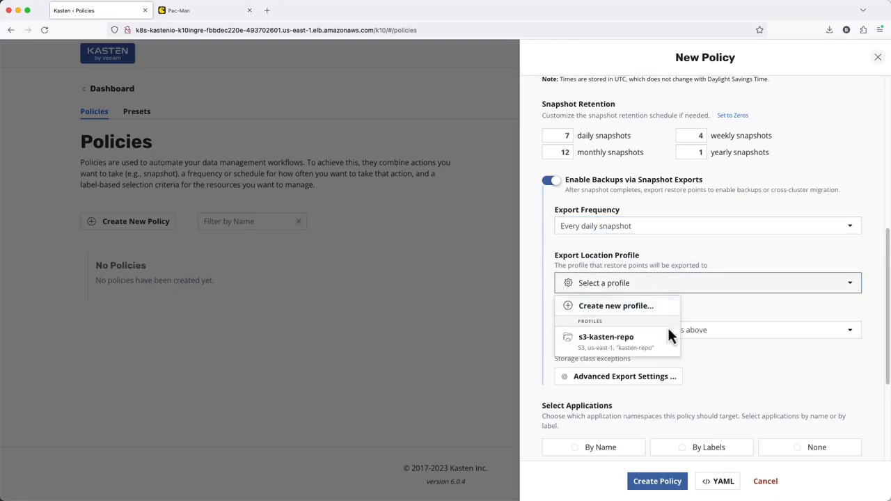
click(605, 337)
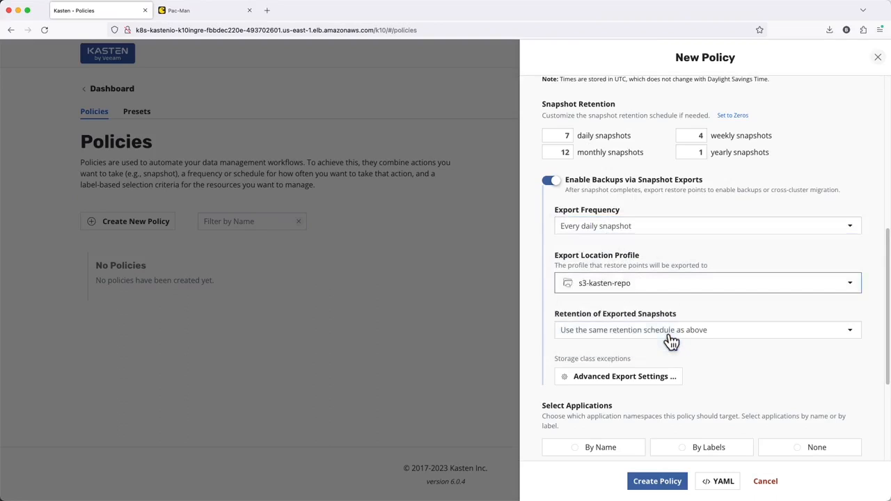
click(704, 329)
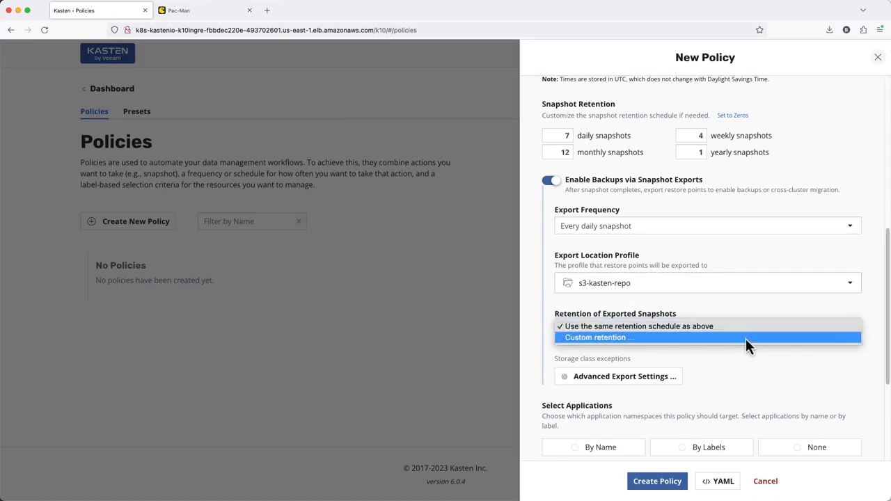
click(599, 338)
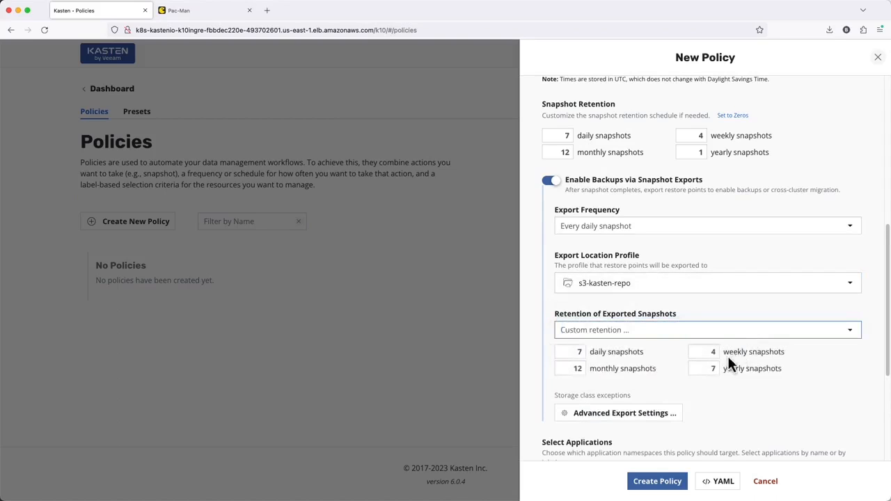
scroll(up, 3)
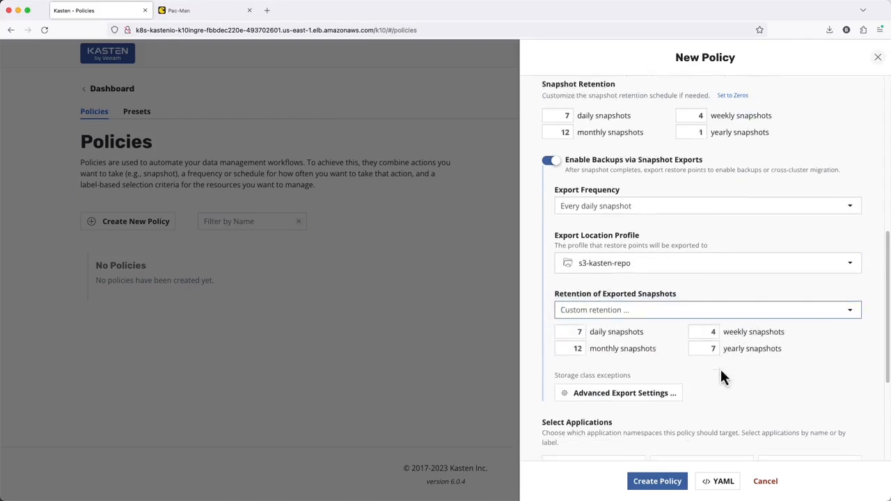
scroll(down, 3)
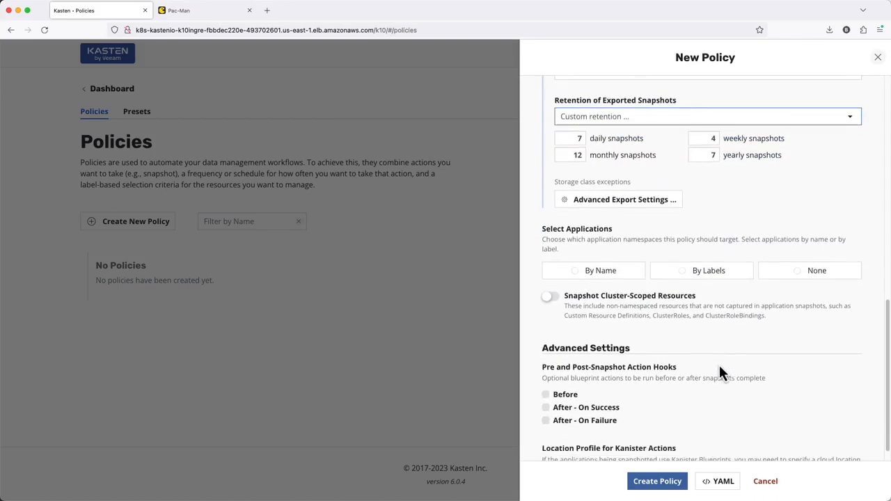
mouse_move(708, 292)
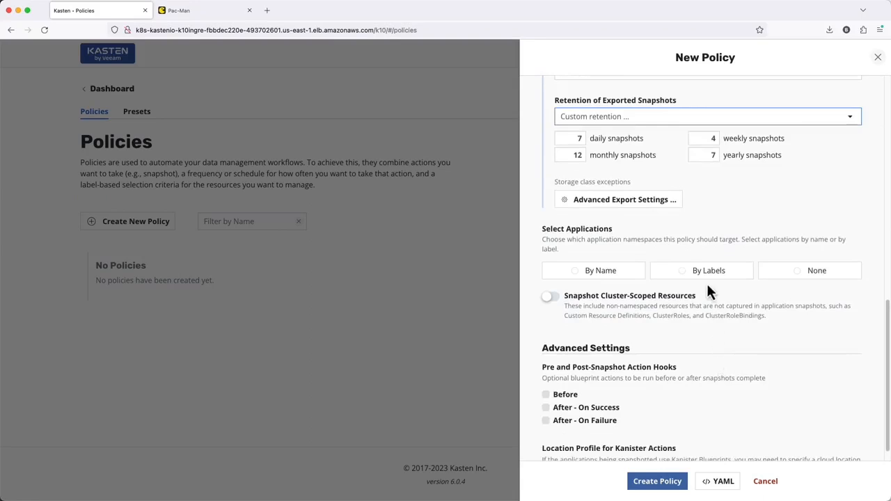
Step: Target the policy at app-1 by name, searching 'app' in the application list
click(700, 270)
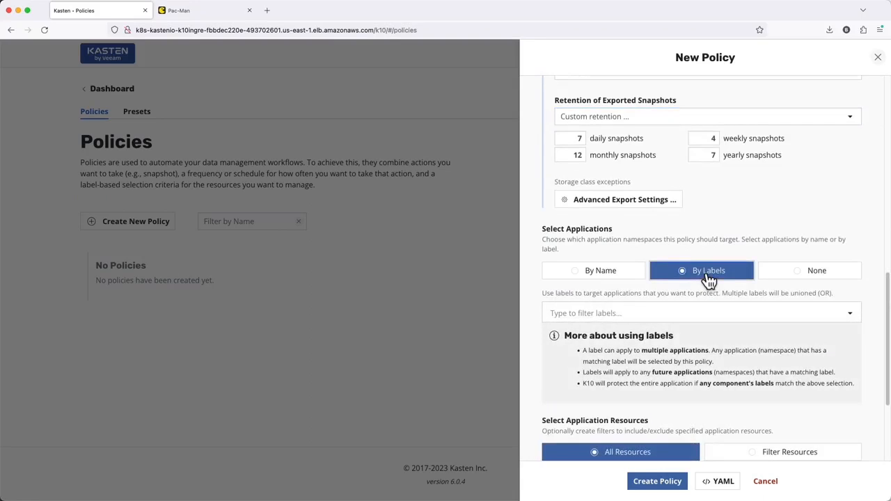
mouse_move(705, 286)
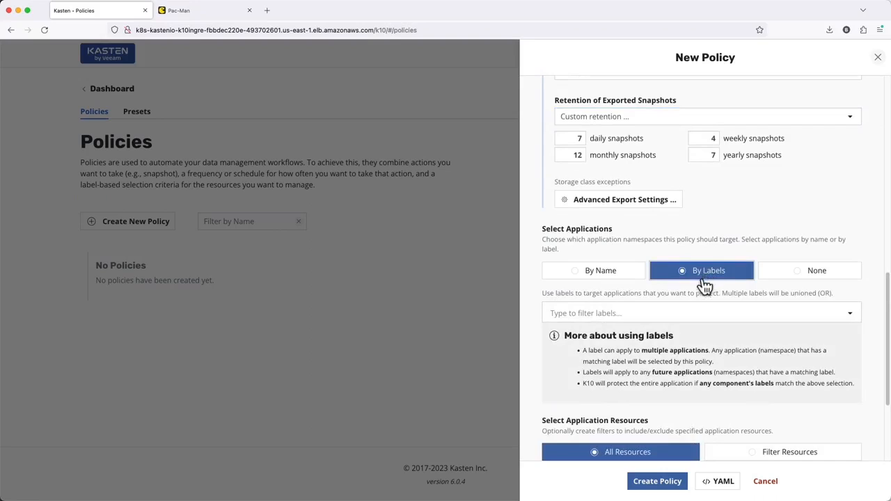
click(593, 271)
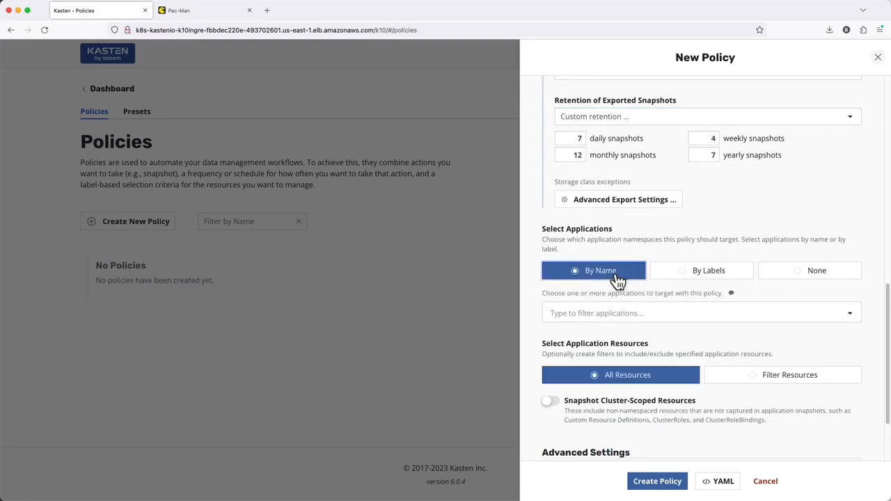
click(696, 312)
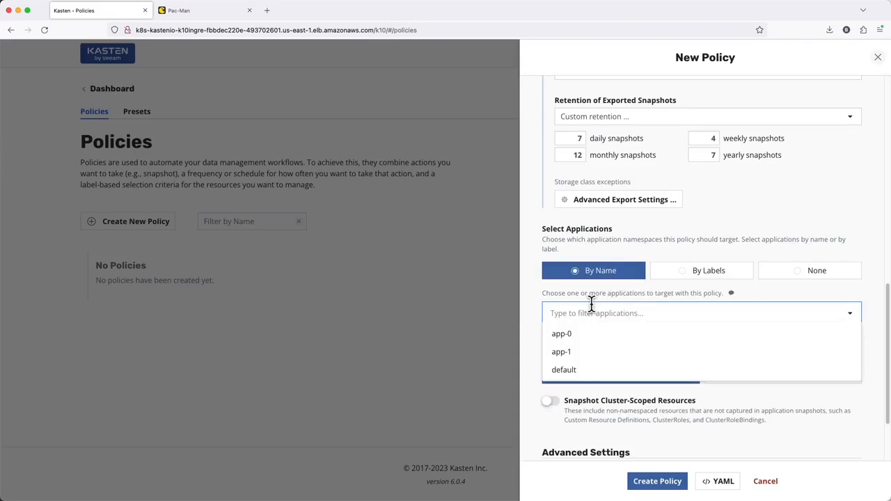
text(app)
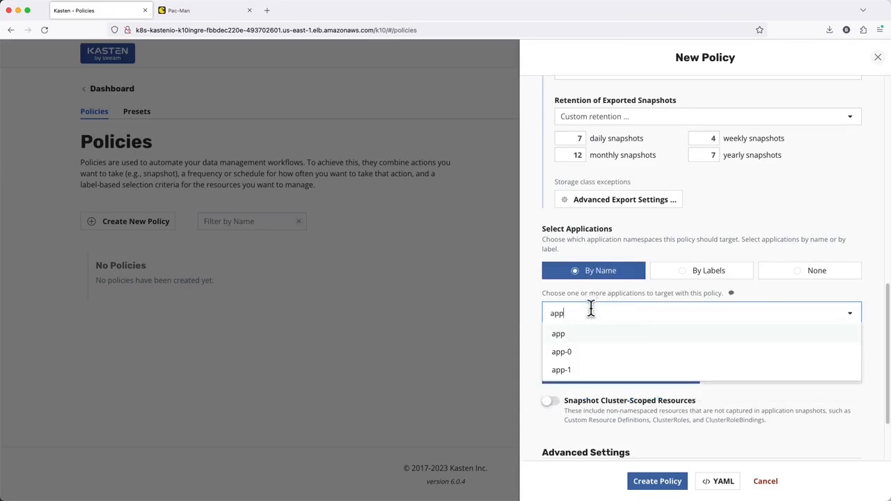
click(561, 369)
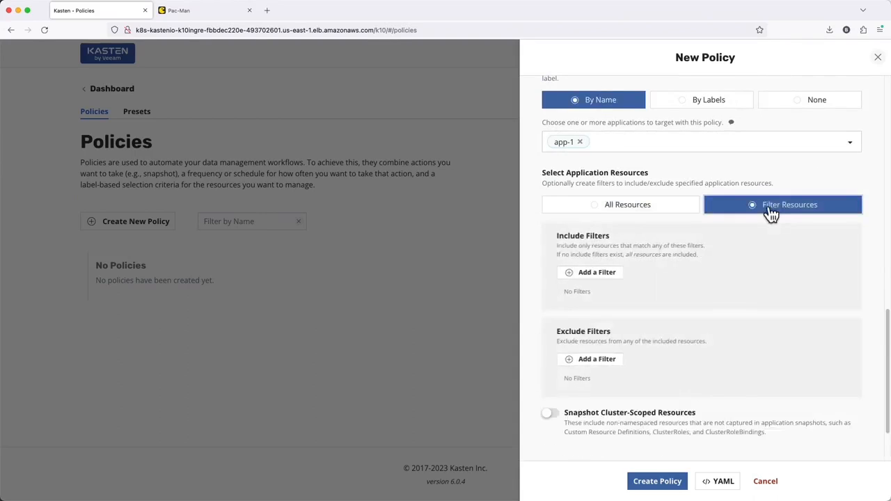
mouse_move(591, 362)
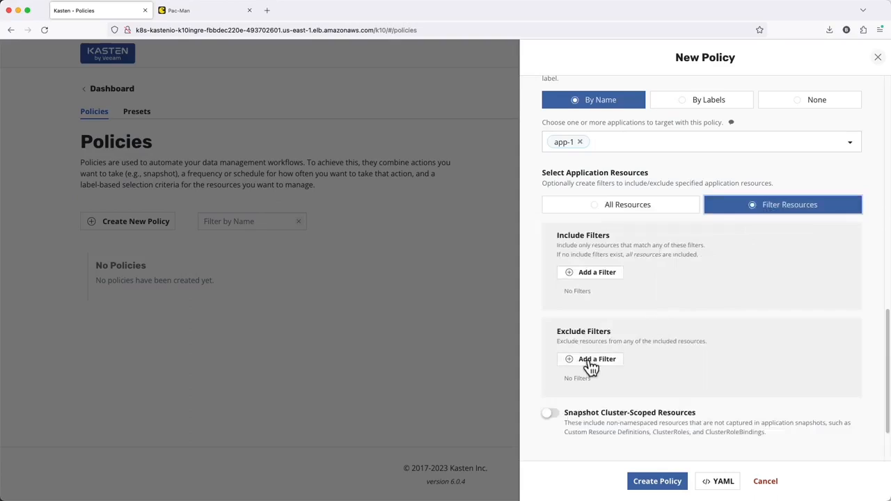
Step: Draft a configmaps exclude filter named excluded-cm, then cancel it
click(596, 358)
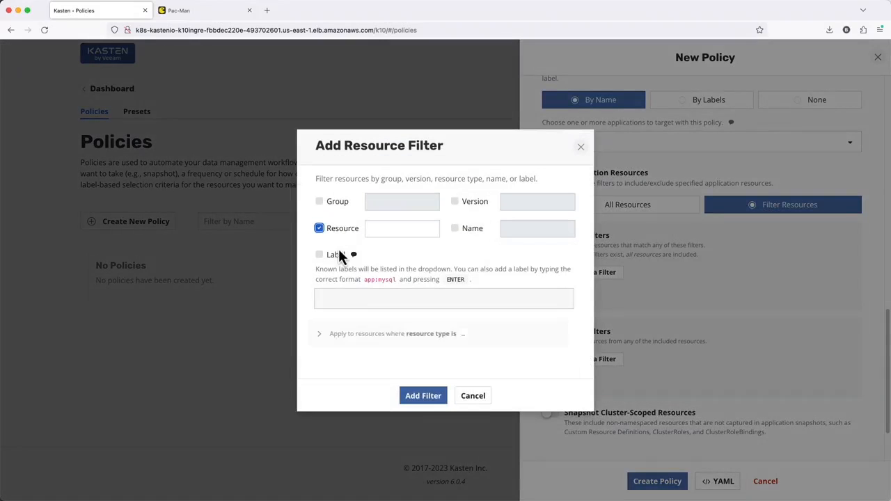
text(config)
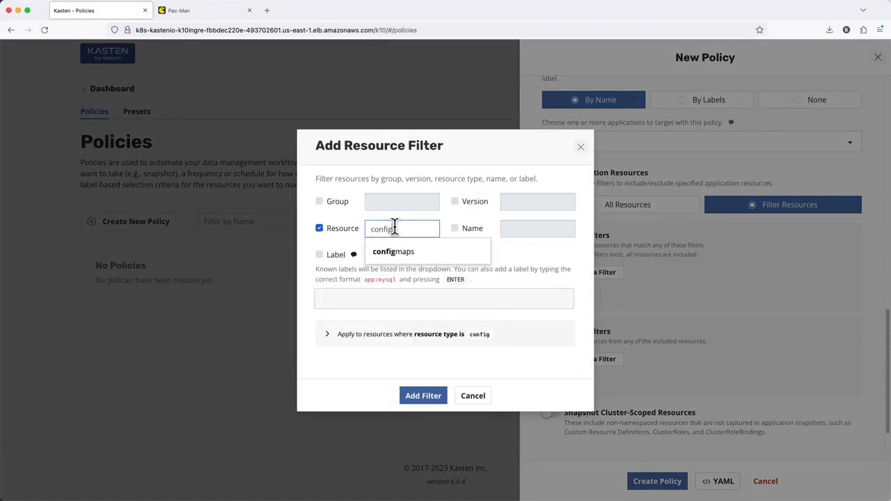
click(393, 251)
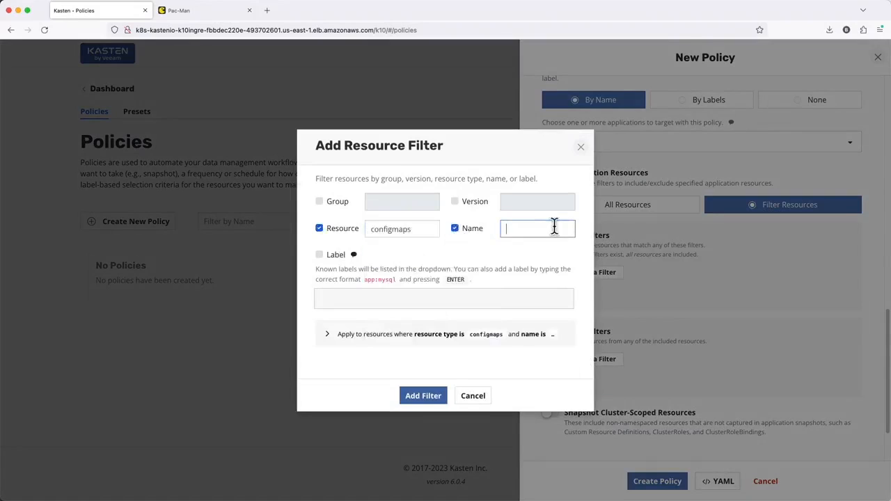
text(excluded-cm)
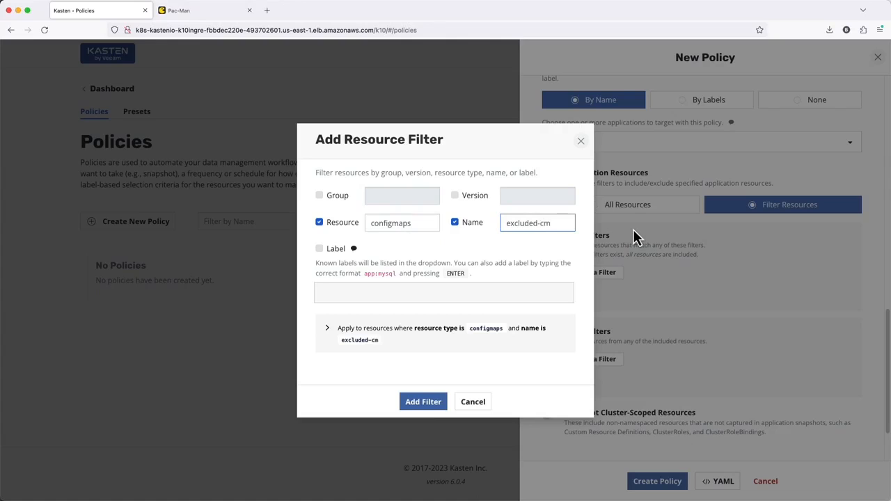
mouse_move(516, 364)
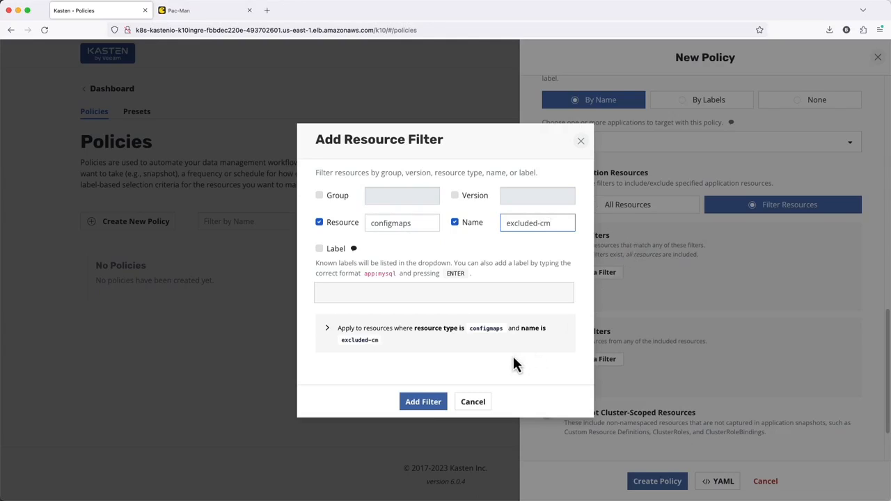
mouse_move(472, 401)
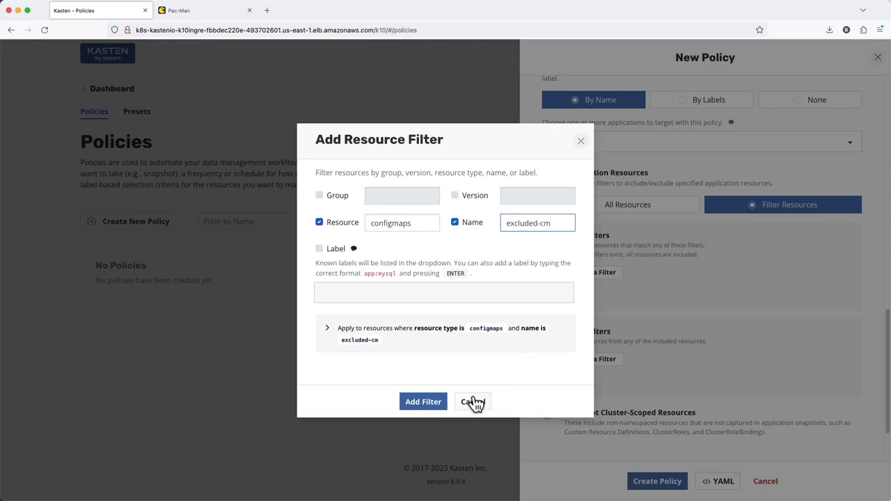
click(472, 402)
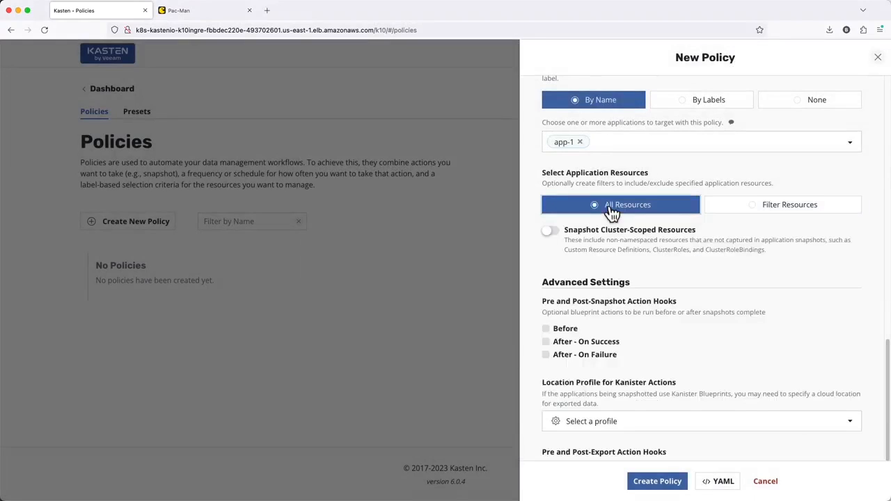
mouse_move(555, 235)
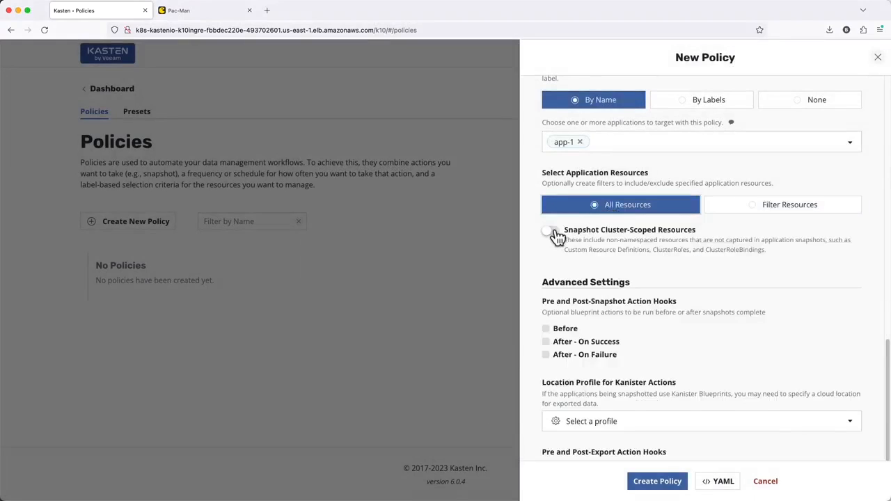
Step: Draft and cancel a my-important-crd custom resource filter, then turn cluster-scoped snapshots off
click(550, 231)
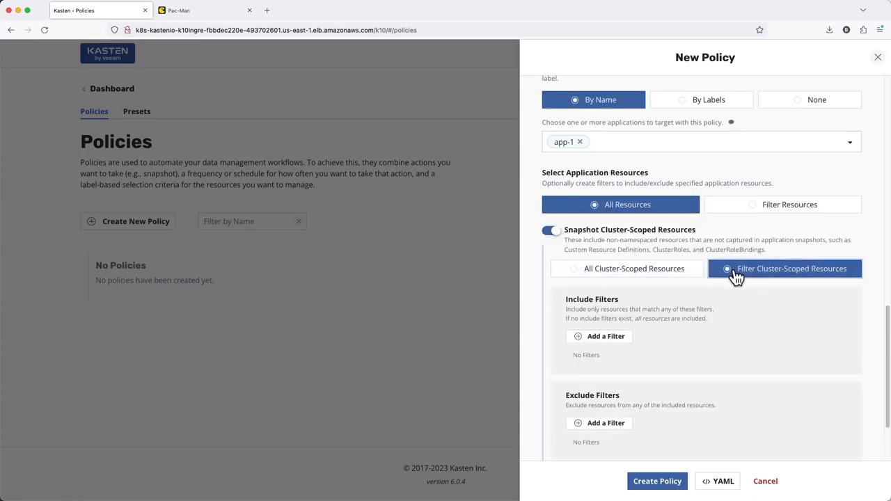
click(599, 336)
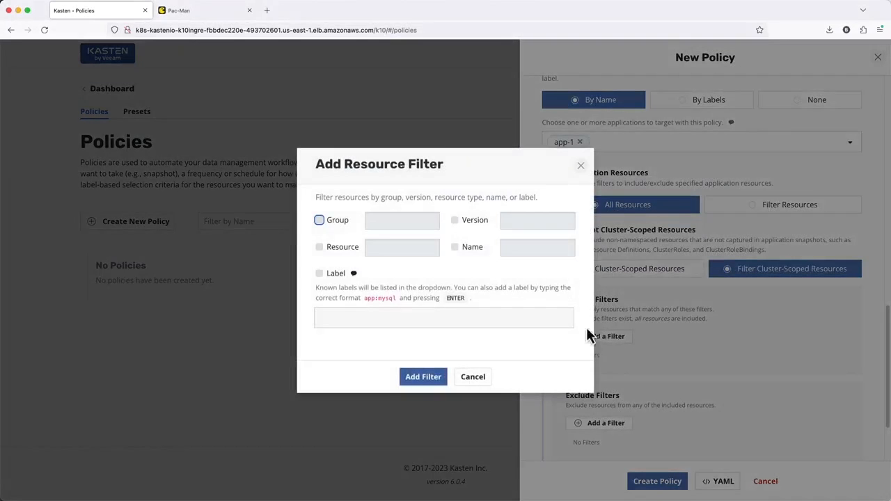
text(customresourcede)
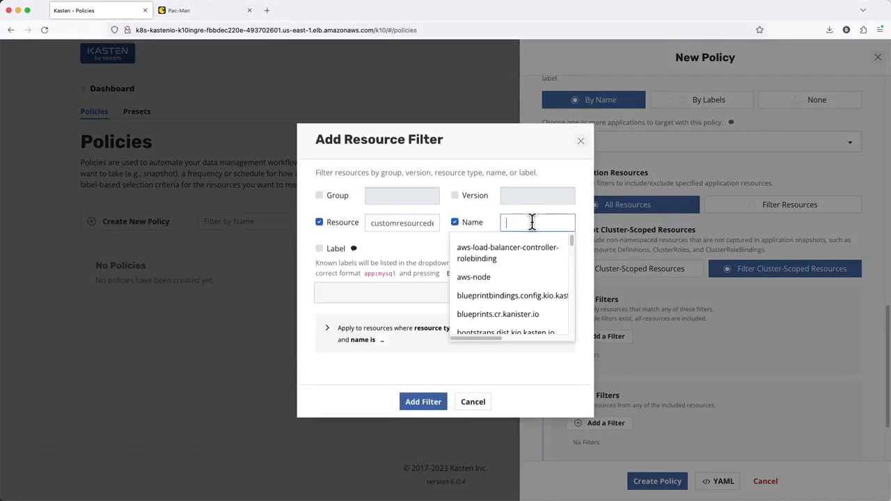
text(my-important-cr)
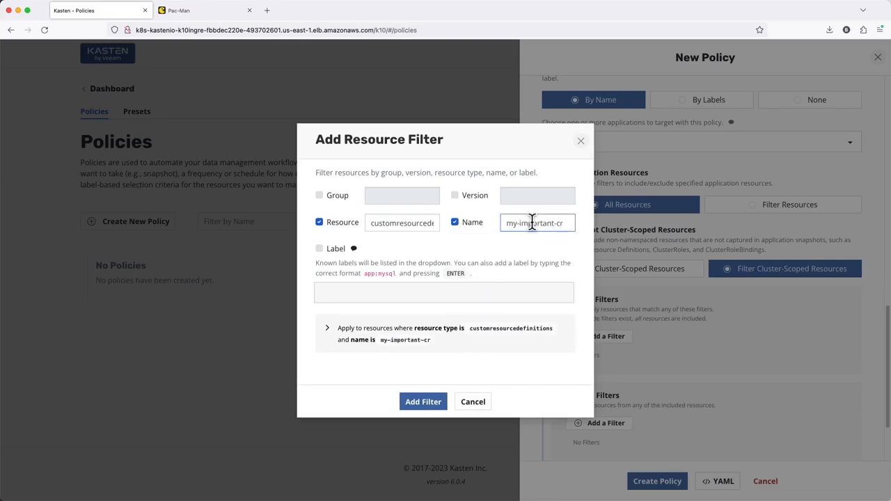
text(d)
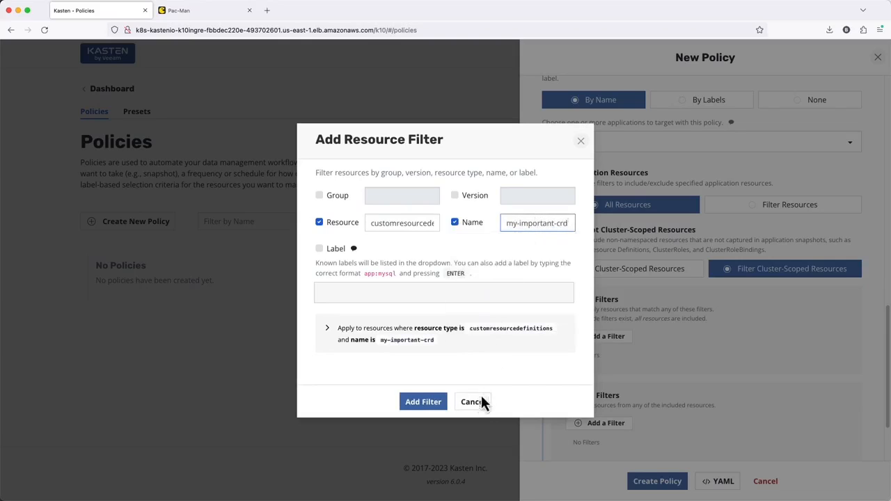
click(471, 402)
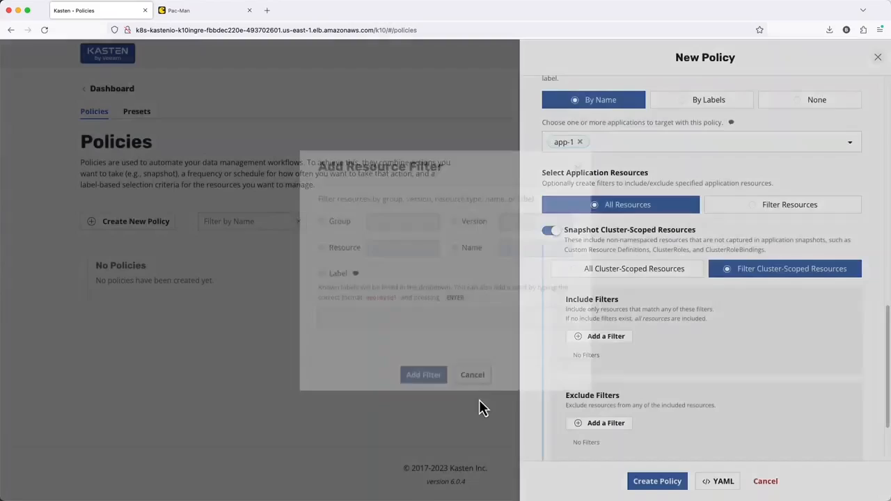
click(550, 230)
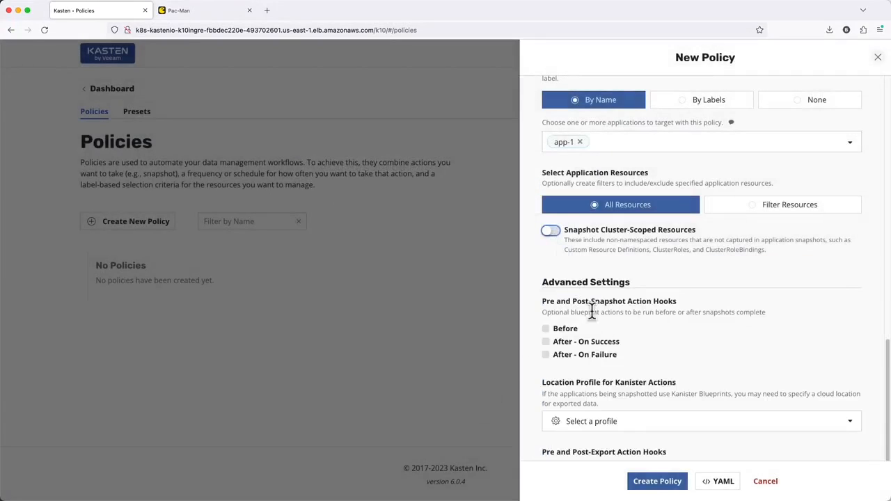
Step: Review app-1-policy's generated YAML, then create the policy
click(716, 480)
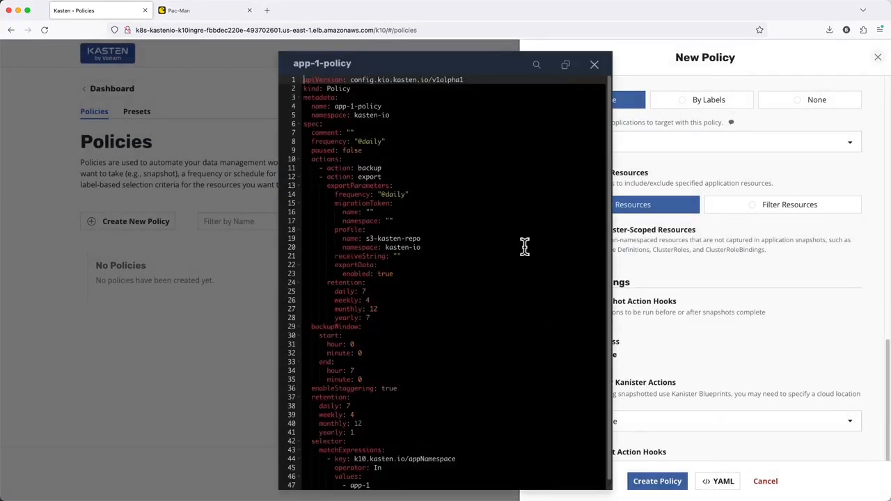
scroll(down, 3)
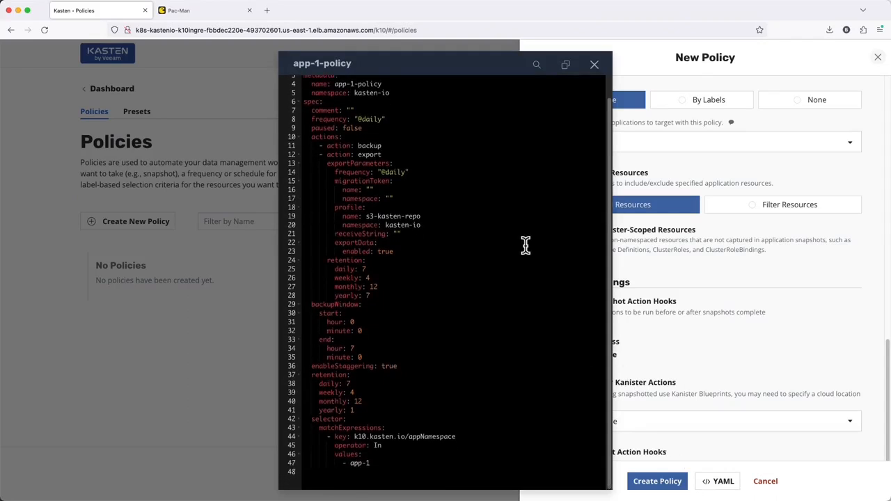
scroll(up, 3)
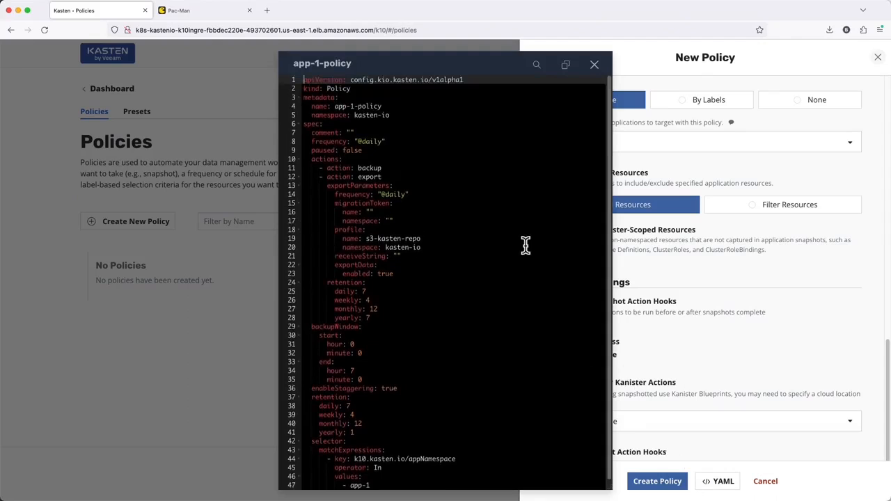
click(594, 65)
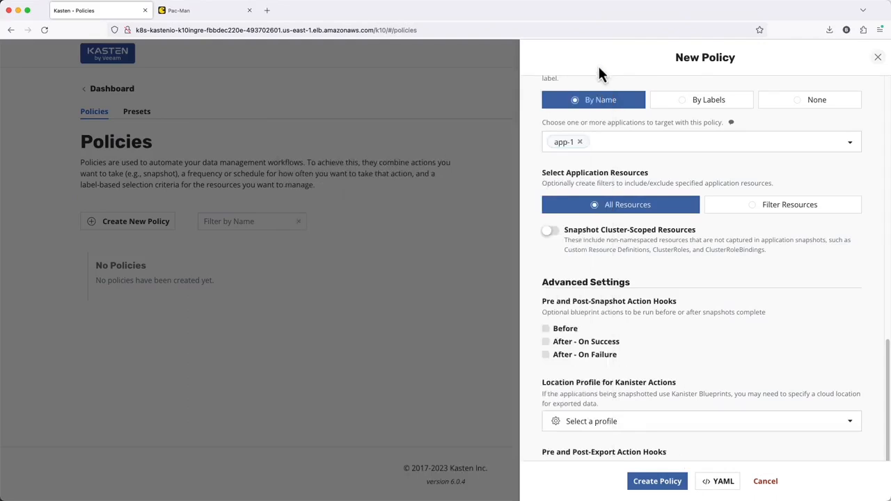
click(657, 481)
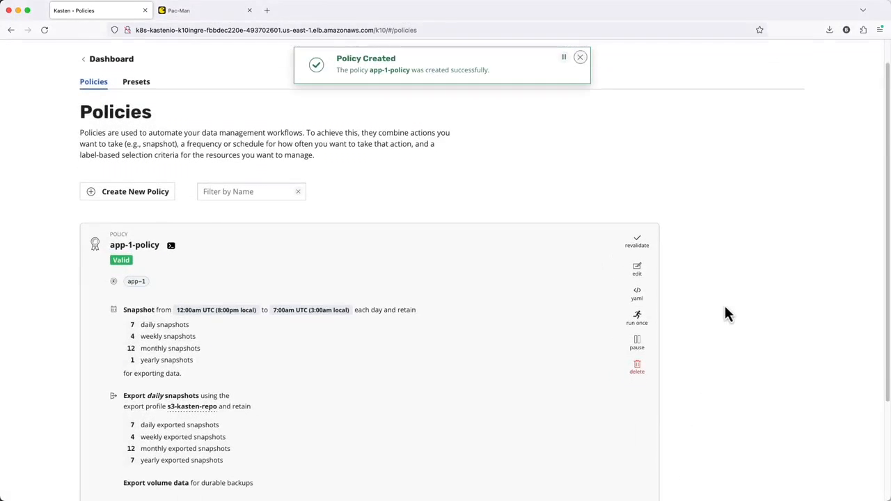
Step: Run app-1-policy once now, confirm it, and go to the dashboard for activity
scroll(down, 3)
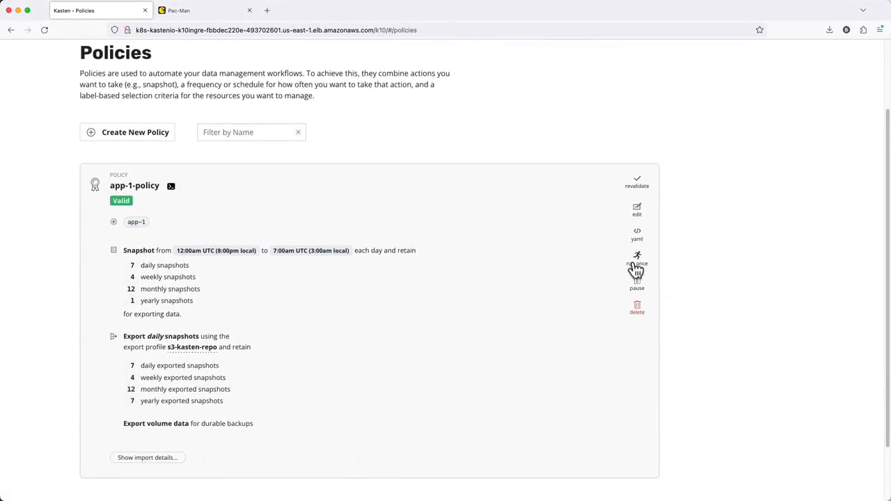
click(637, 258)
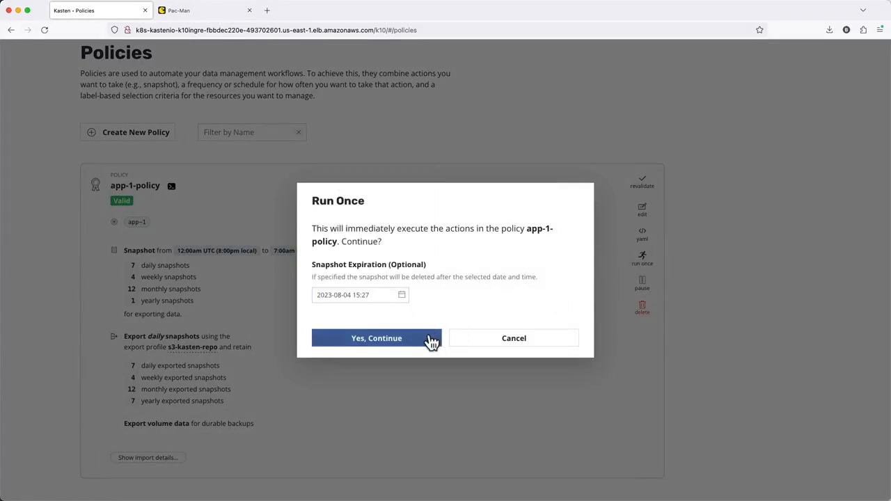
click(377, 337)
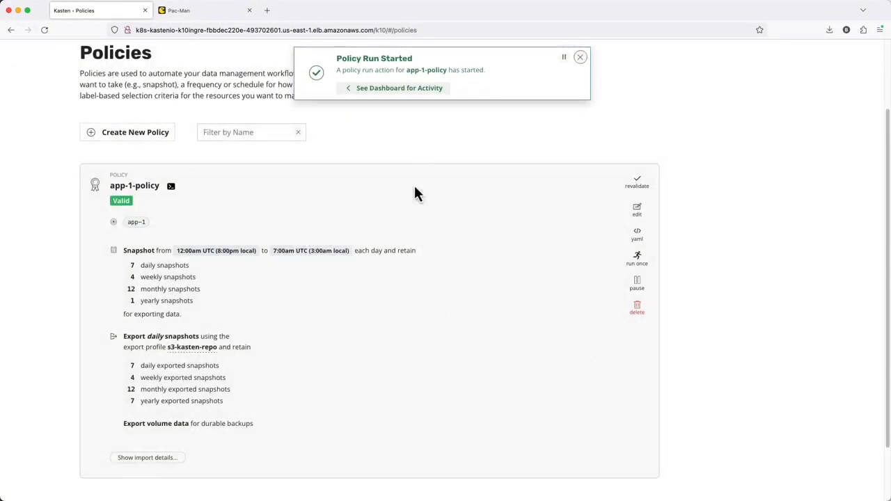
click(399, 88)
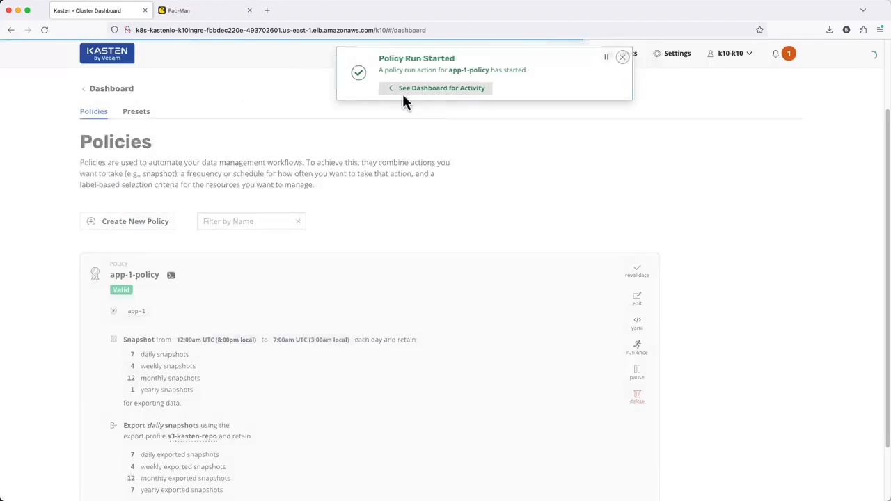
Step: Open the running app-1-policy Policy Run from dashboard Actions and its backup action details
click(441, 88)
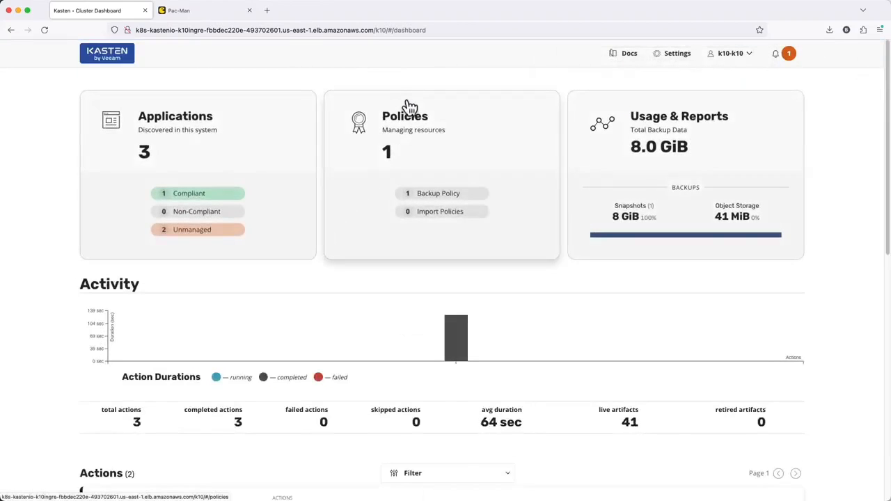
scroll(down, 3)
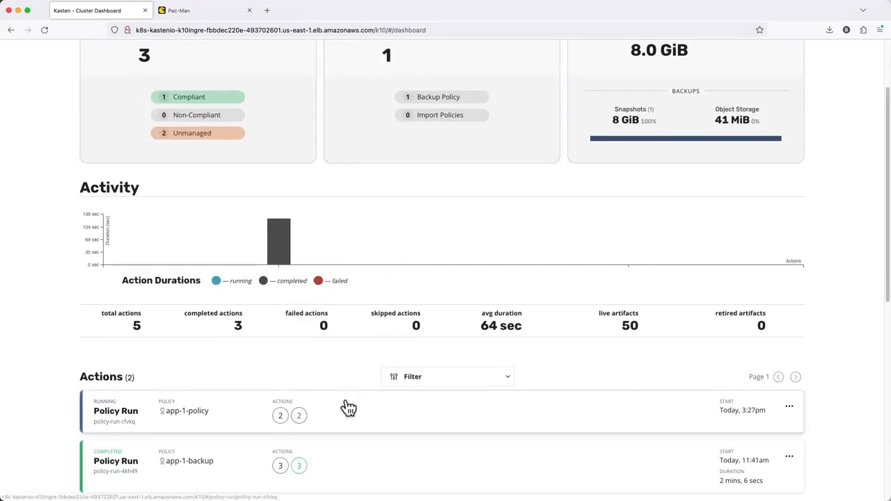
click(115, 410)
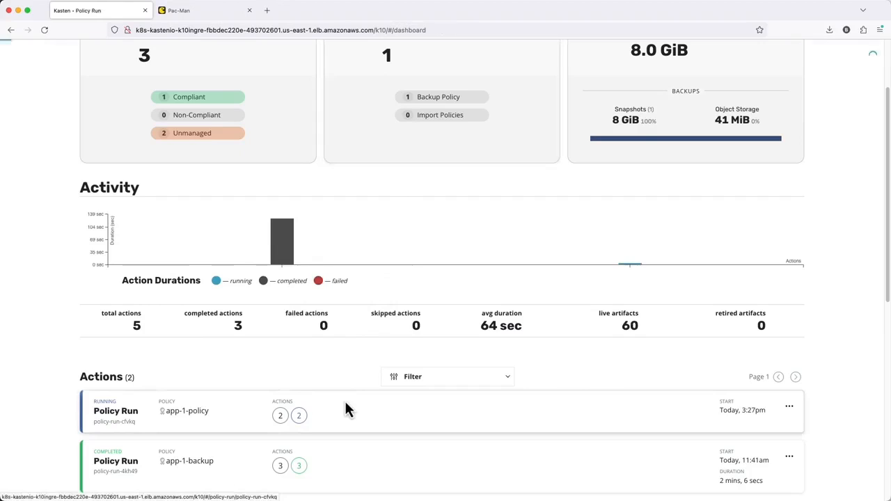
click(116, 410)
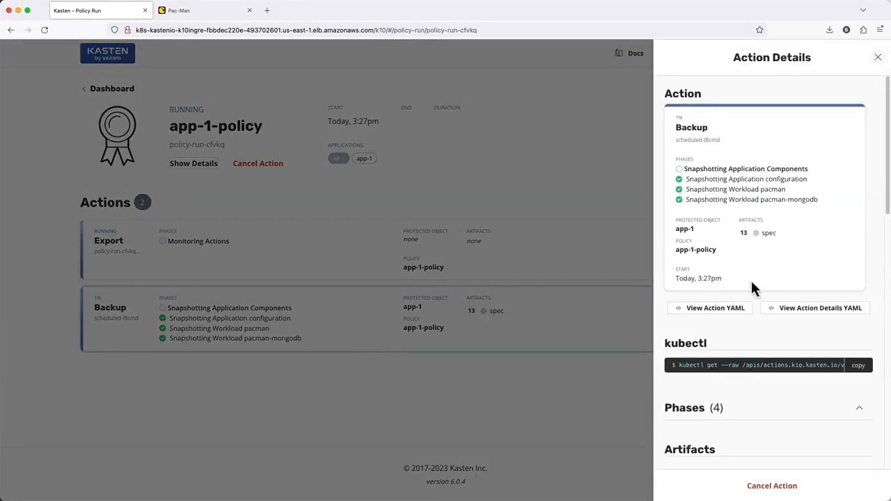
Step: Browse the backup action's artifacts and action YAML, then close the Action Details panel
scroll(down, 3)
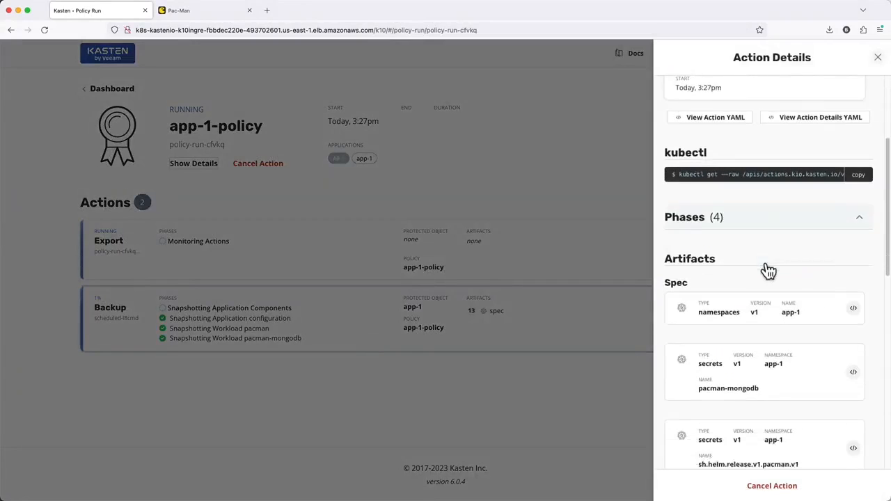
scroll(down, 3)
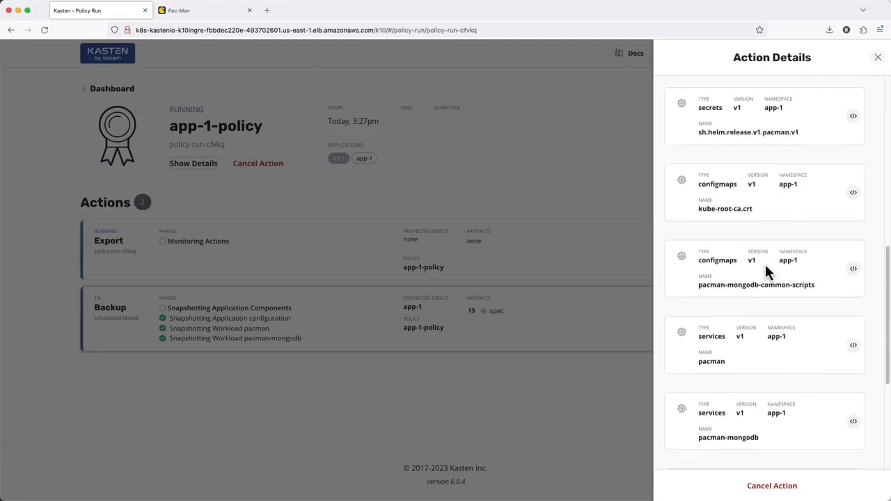
scroll(down, 3)
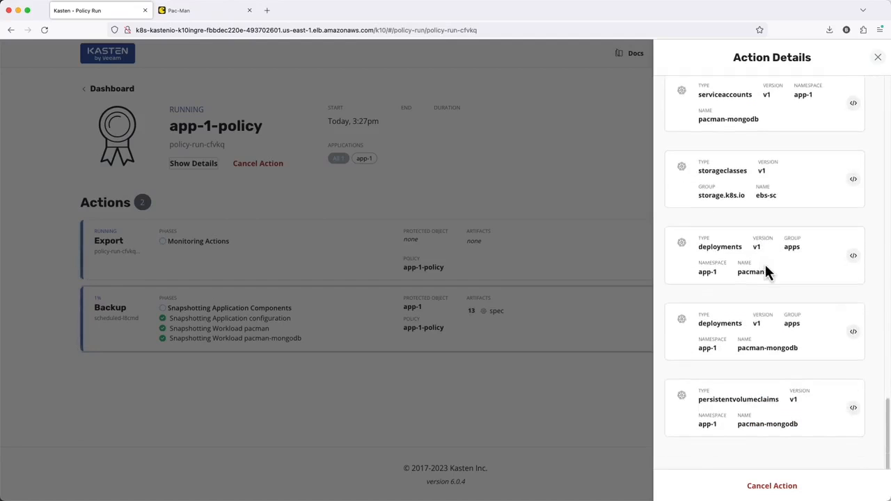
scroll(up, 3)
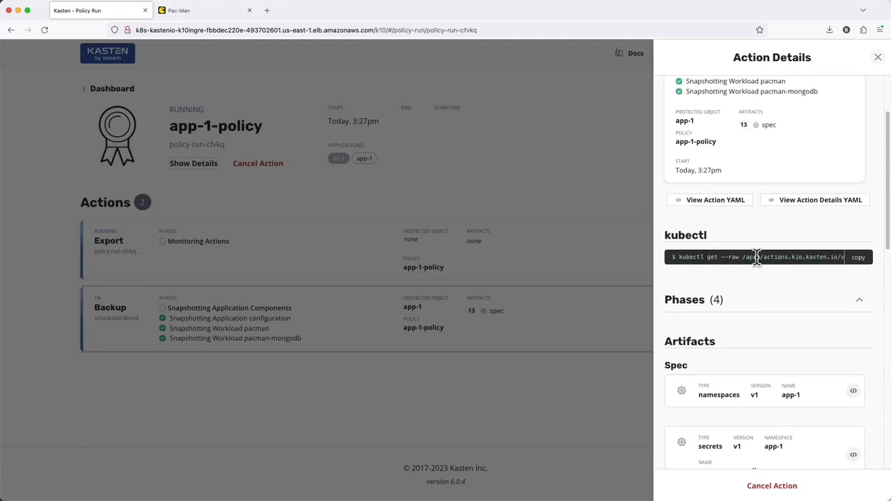
click(715, 200)
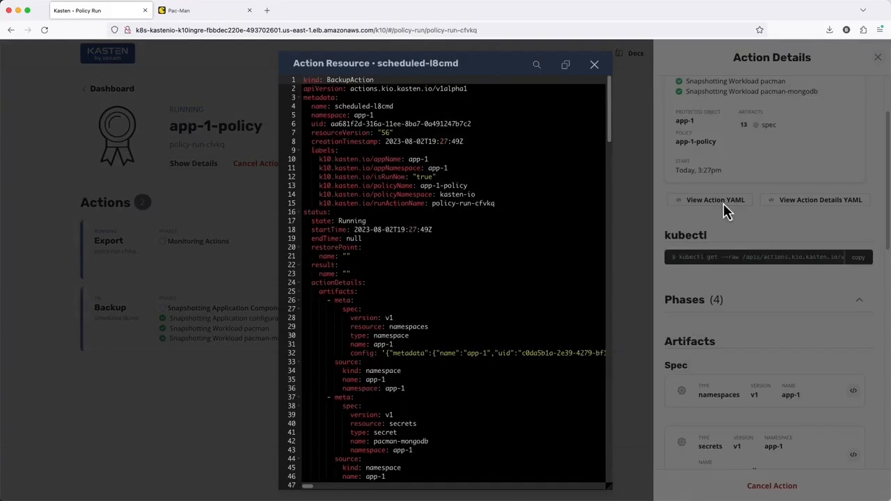
click(593, 64)
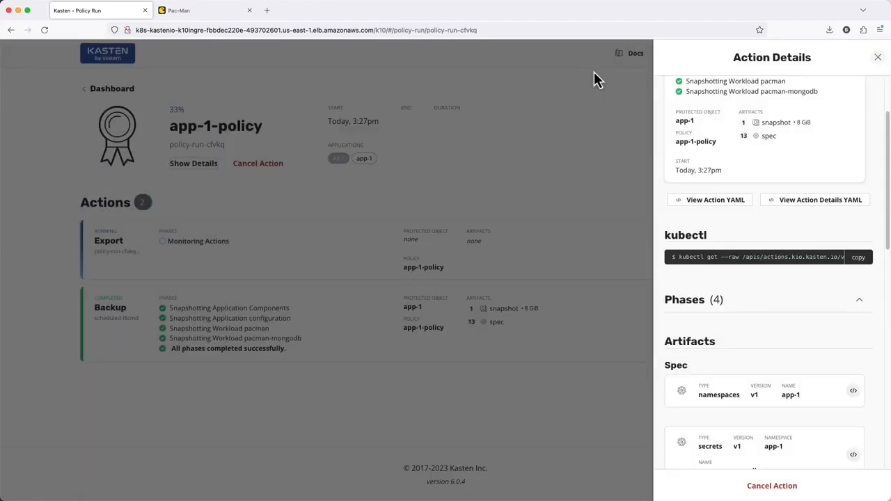
click(877, 57)
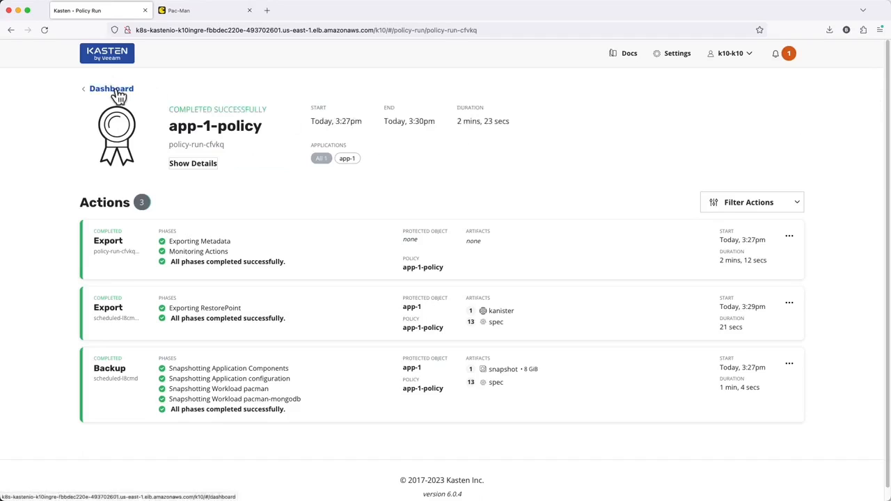
Step: Return to the Kasten K10 dashboard
click(111, 88)
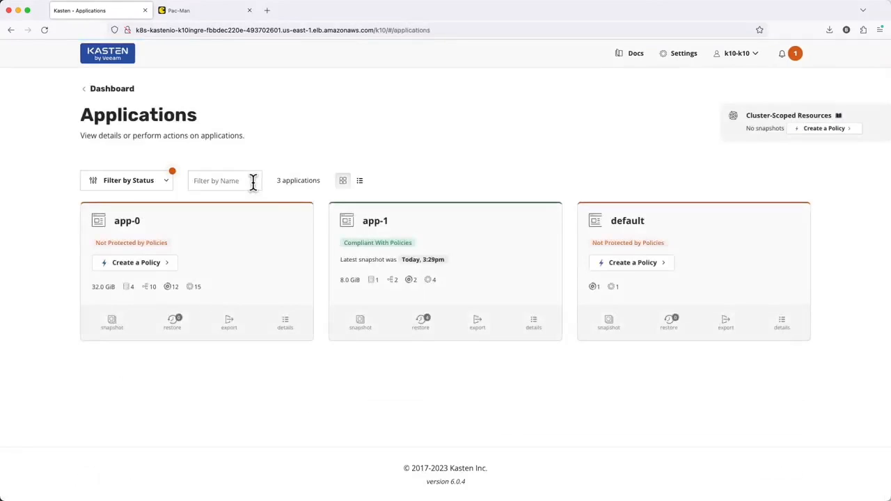
mouse_move(515, 270)
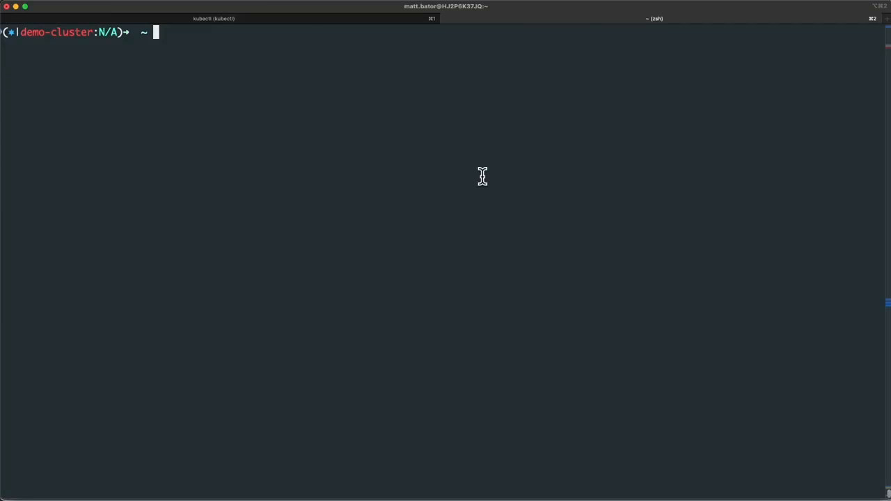
Step: Uninstall the pacman Helm release from the app-1 namespace
text(helm uninstall k10 -n kasten-io)
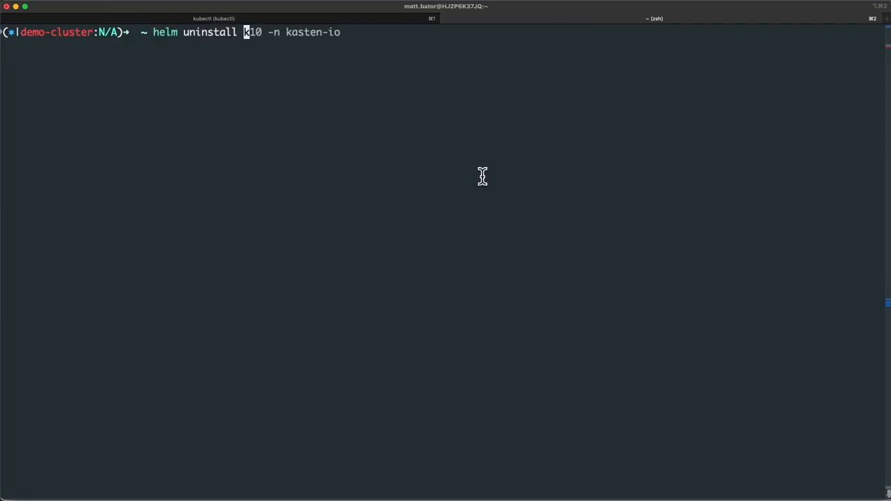
text(pacman -n app-1)
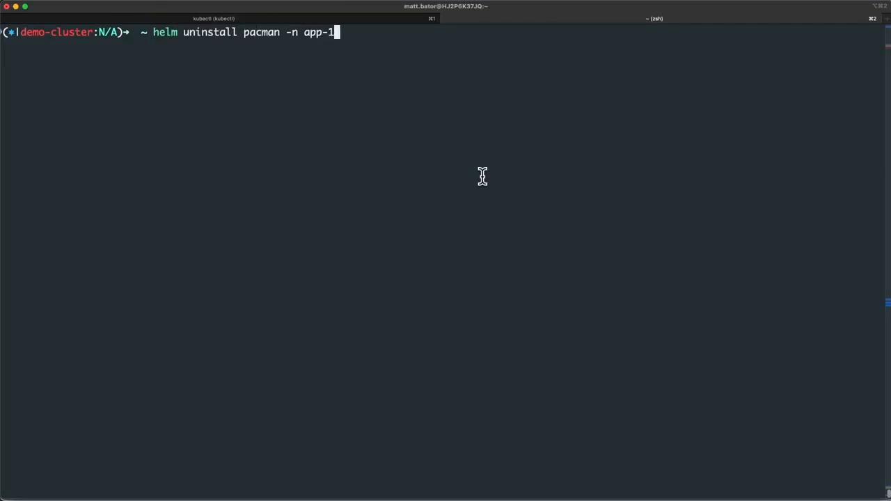
key(Return)
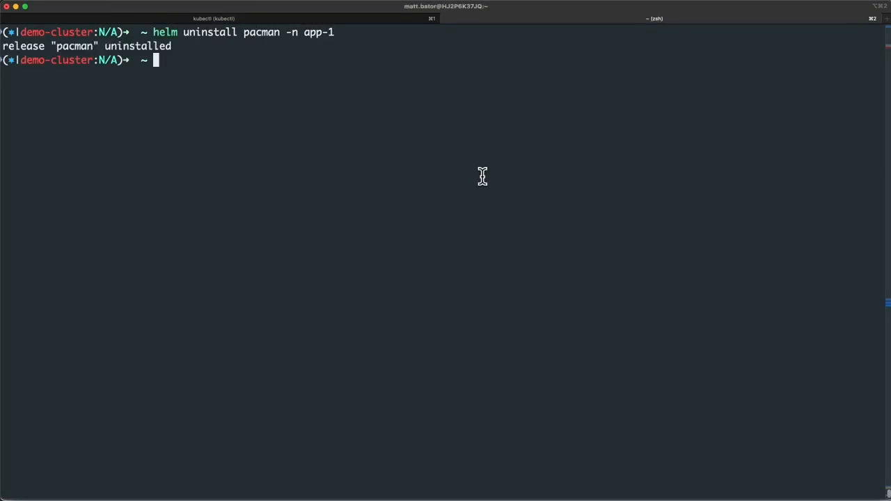
Step: Check the app-1 namespace for remaining pods and persistent volume claims
text(kubectl get pods -n app-)
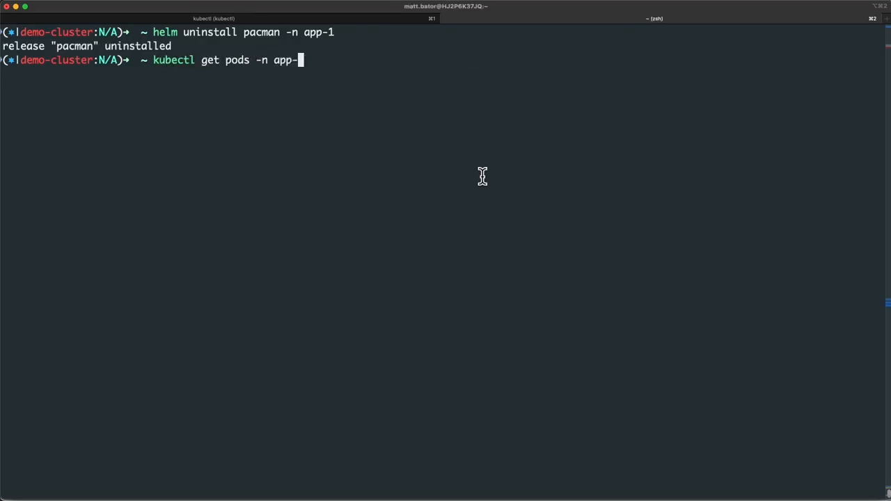
key(Return)
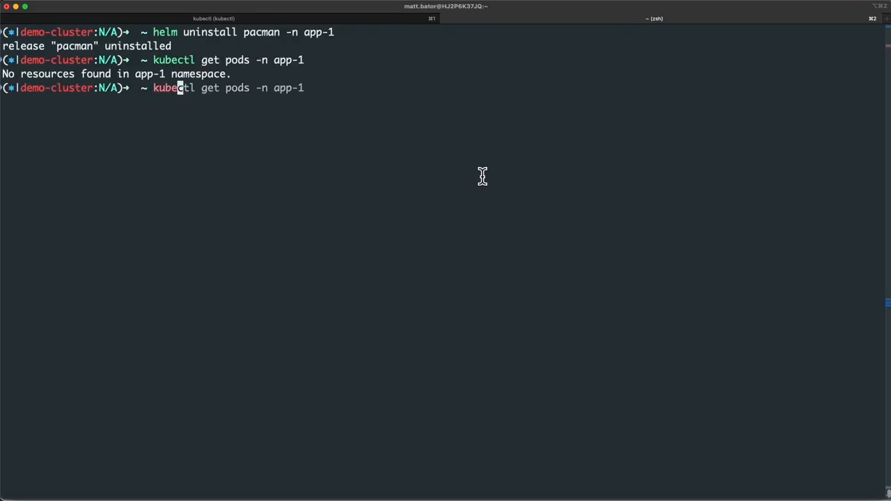
key(Return)
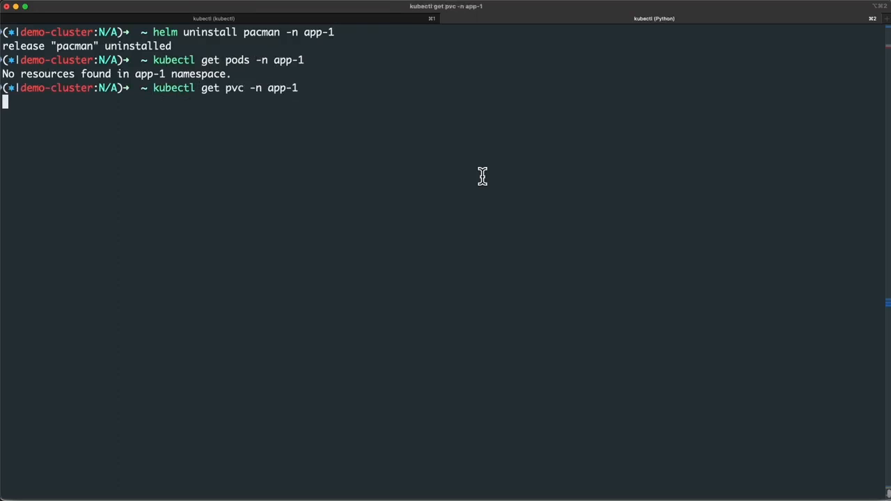
key(Return)
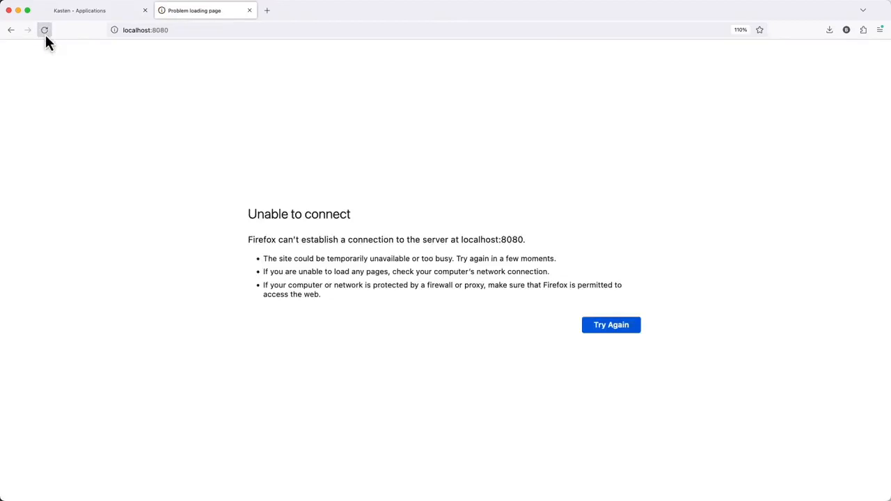
mouse_move(180, 137)
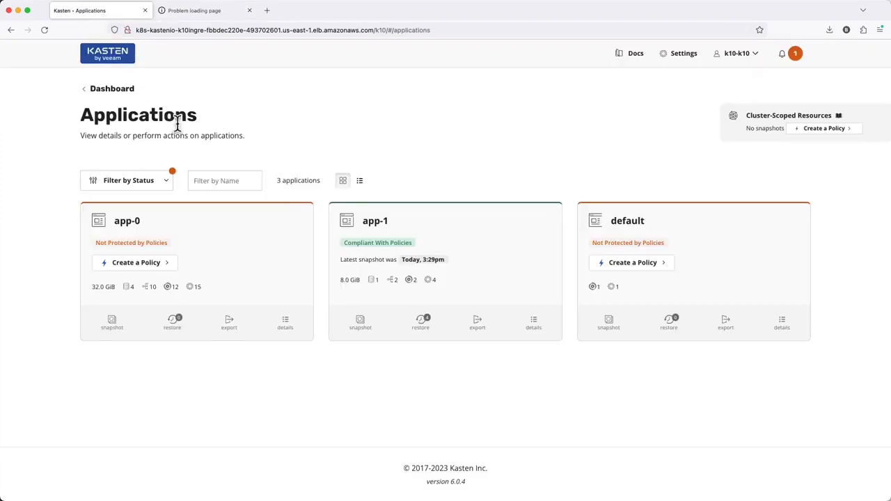
mouse_move(420, 322)
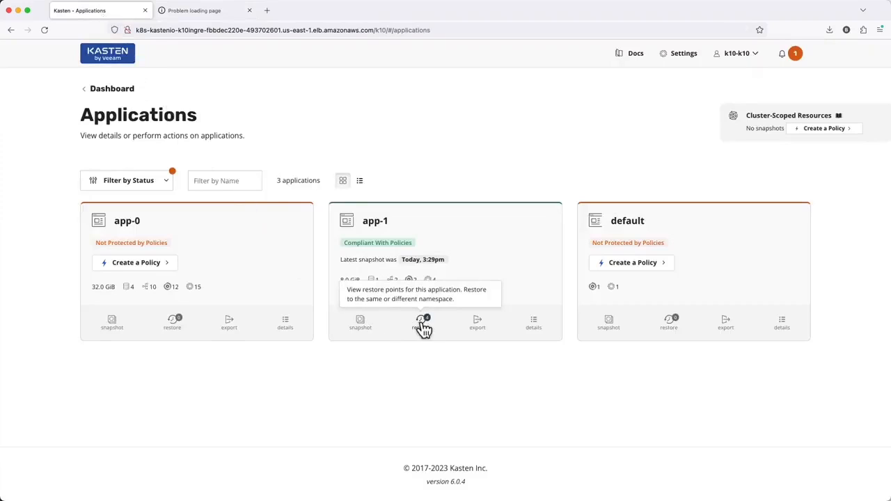
Step: Open app-1's restore points and pick the Today, 3:27pm app-1-policy point
click(423, 322)
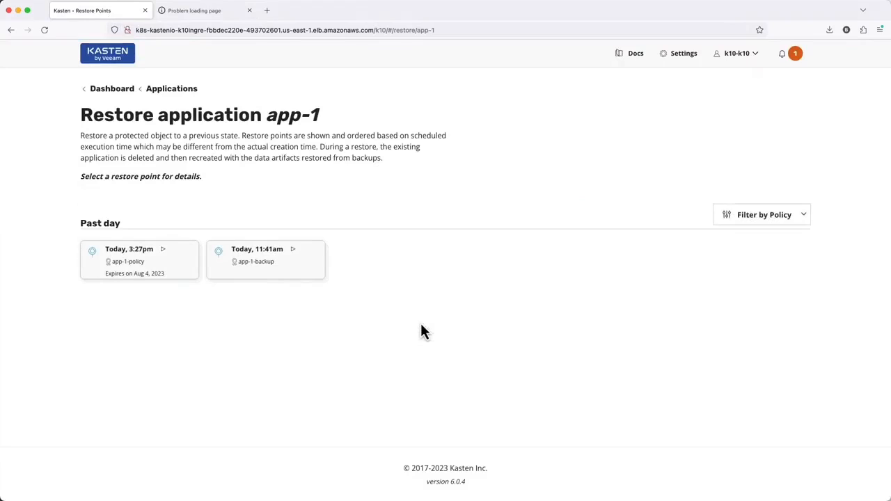
mouse_move(370, 335)
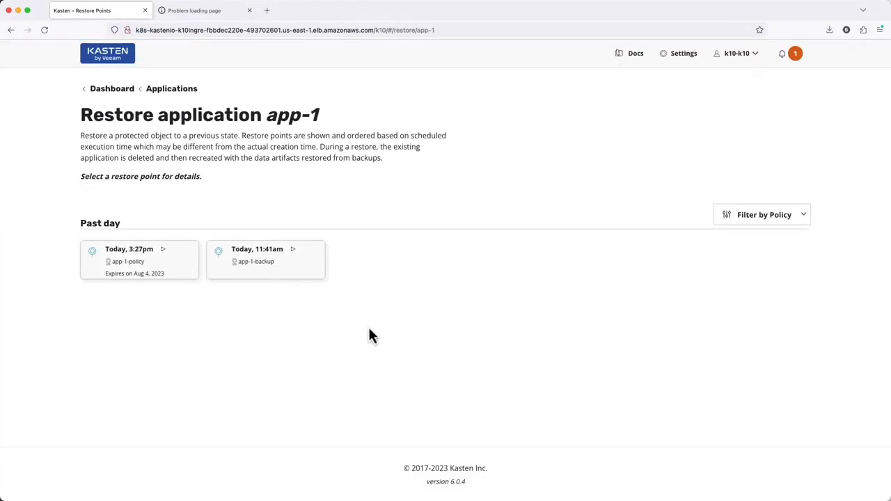
click(139, 261)
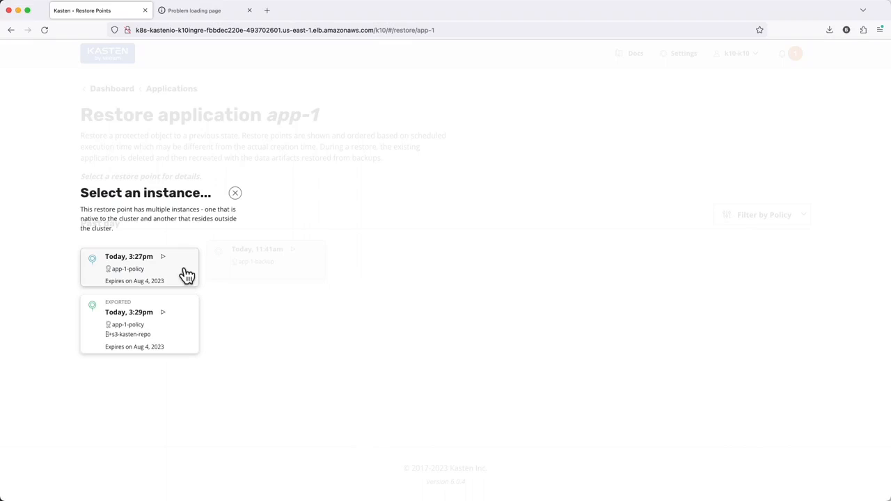
Step: Choose the in-cluster 3:27pm instance, target namespace app-1, and leave Overwrite existing off
click(139, 266)
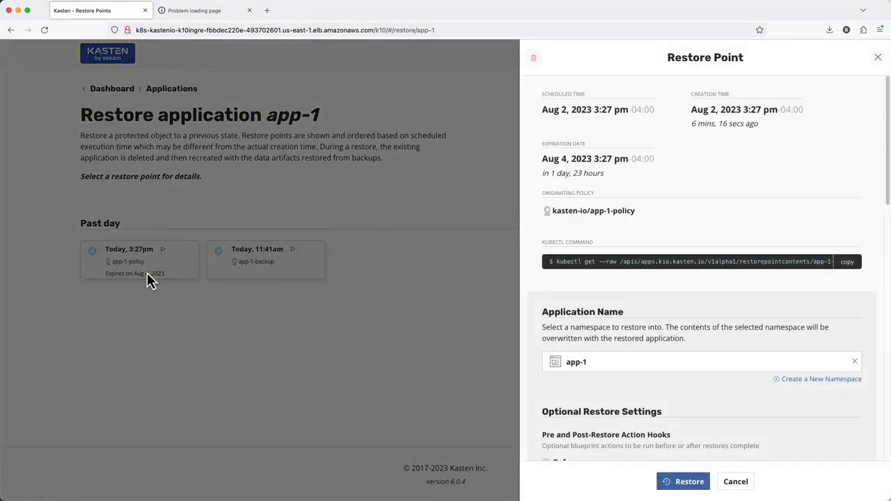
mouse_move(530, 302)
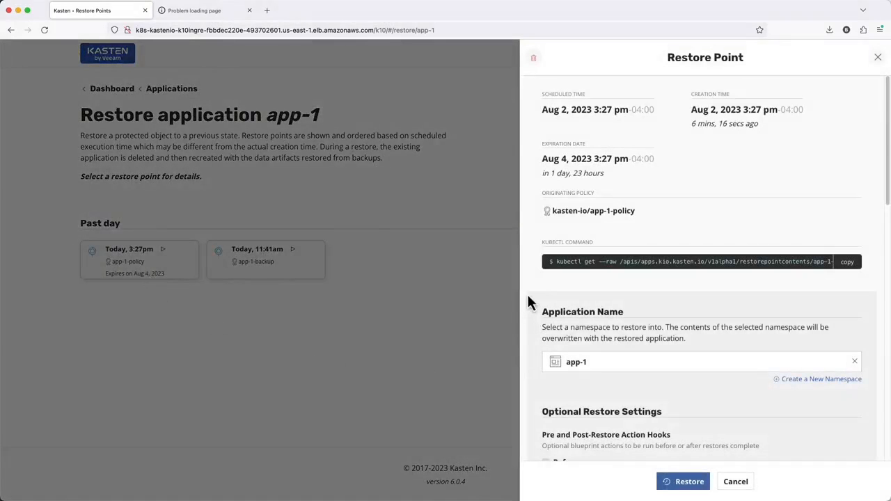
mouse_move(554, 361)
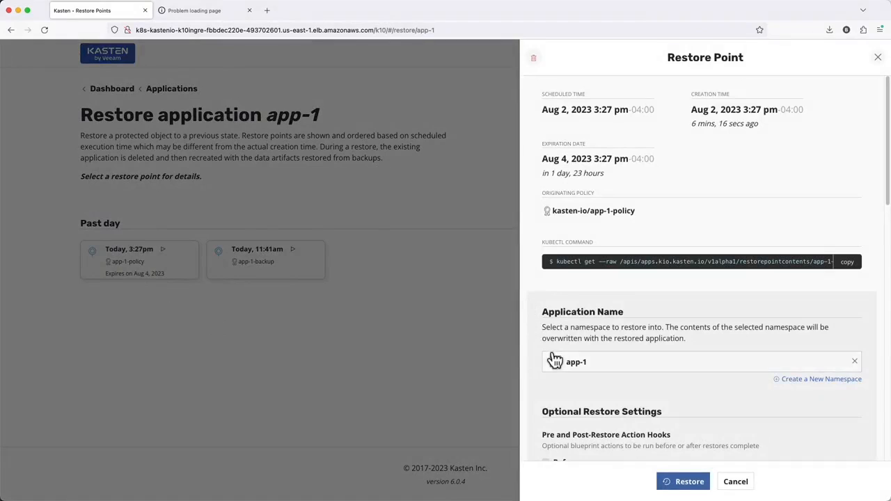
click(696, 361)
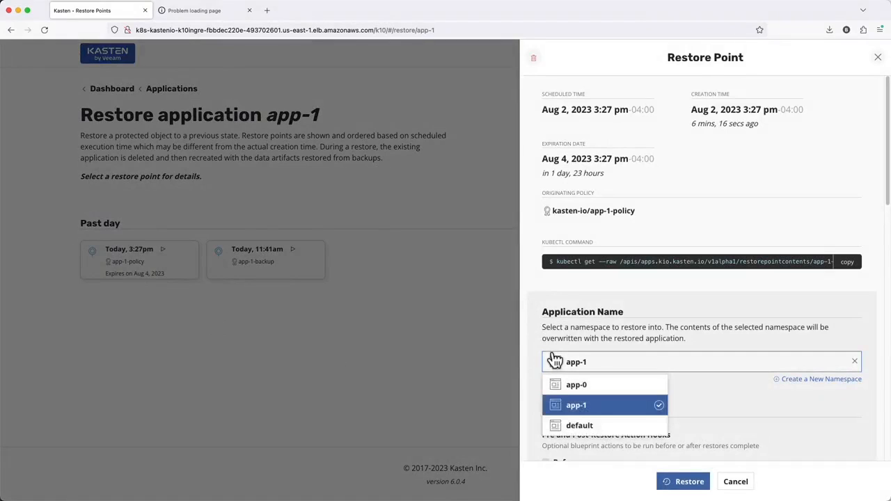
click(575, 405)
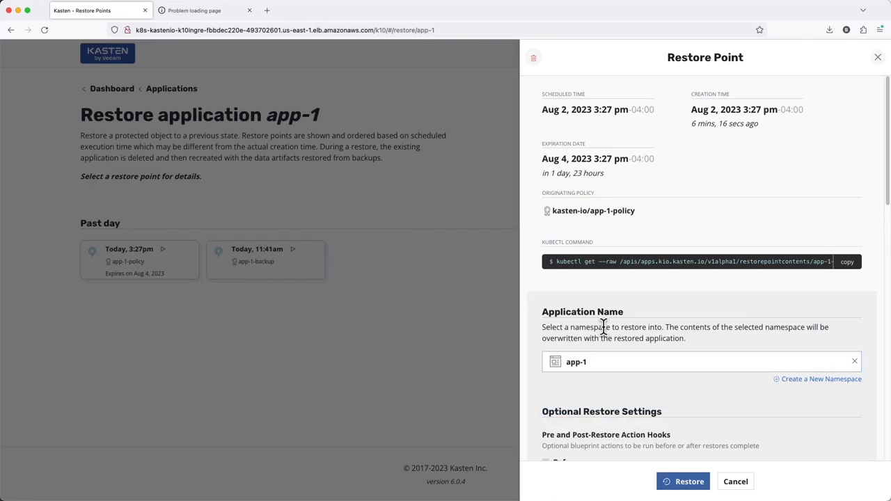
scroll(down, 3)
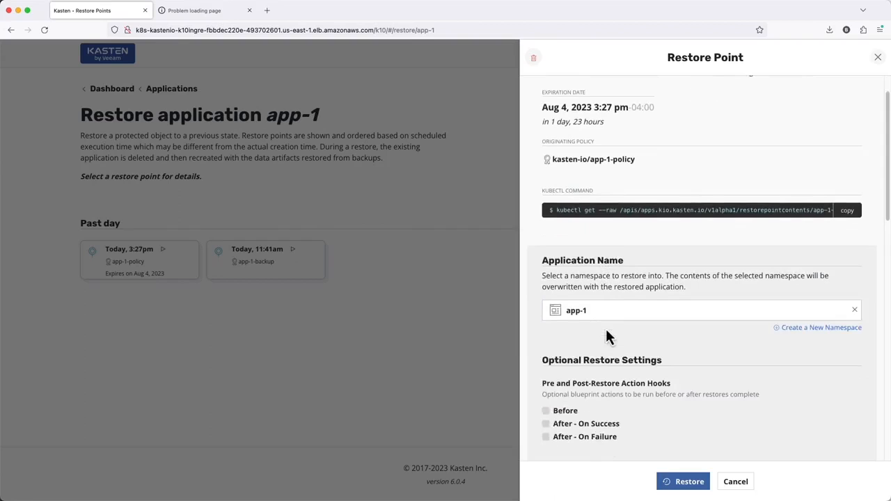
scroll(down, 3)
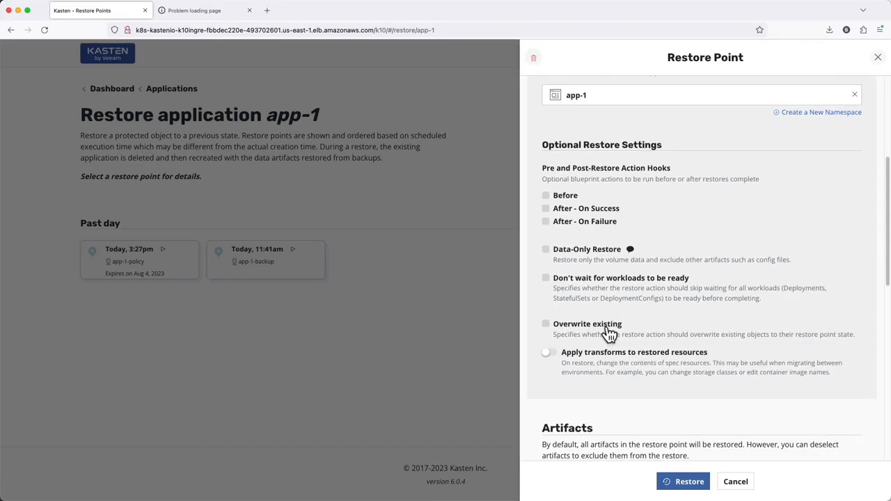
click(546, 324)
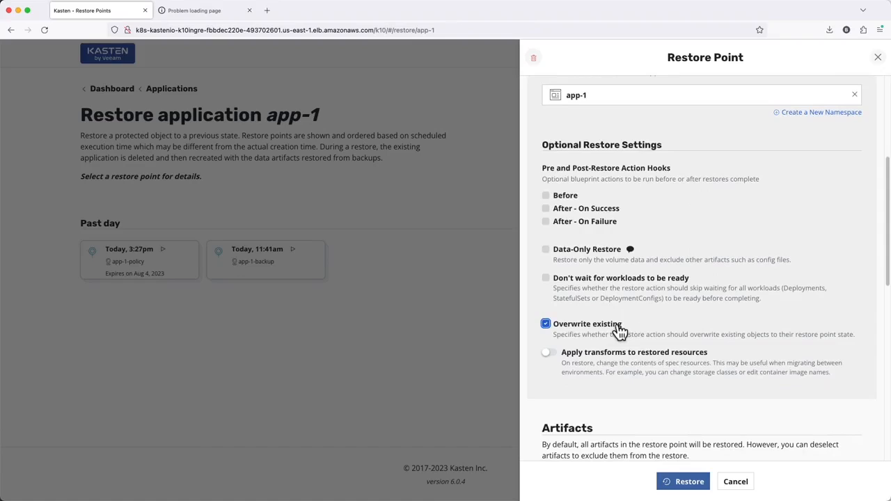
click(546, 324)
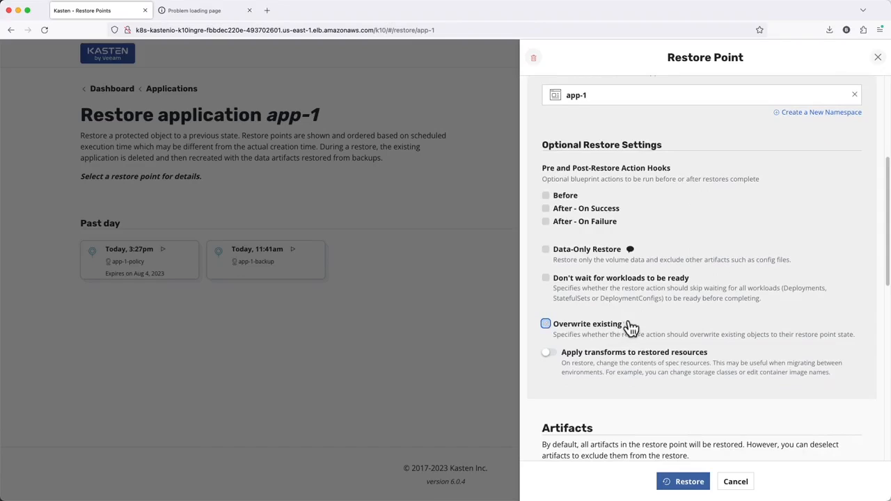
Step: Keep all 12 artifacts including deployments selected and confirm the 3:27 PM restore
scroll(down, 3)
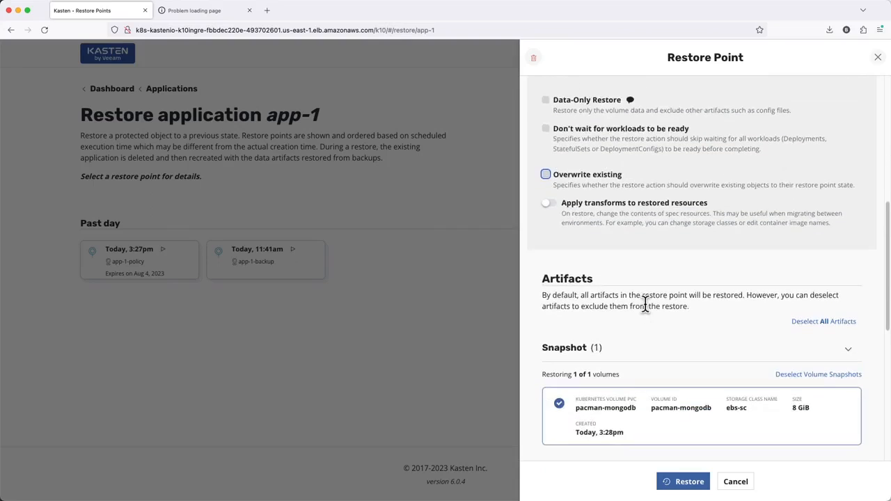
scroll(down, 3)
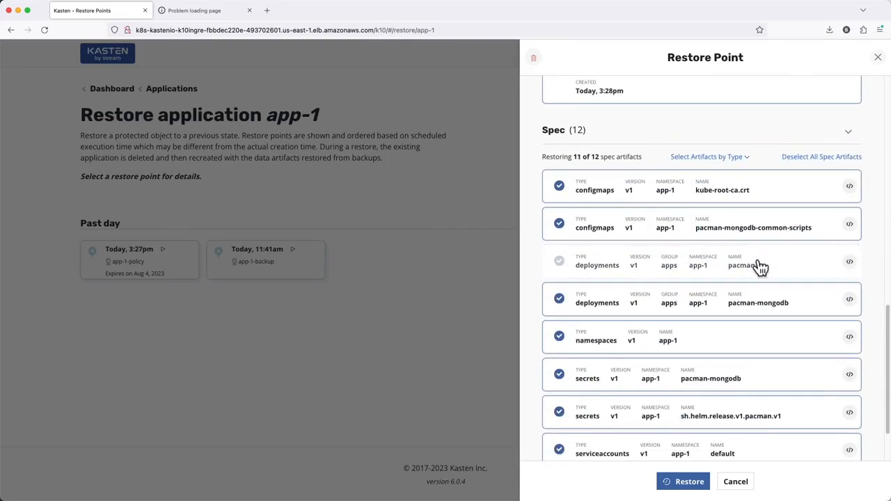
click(707, 157)
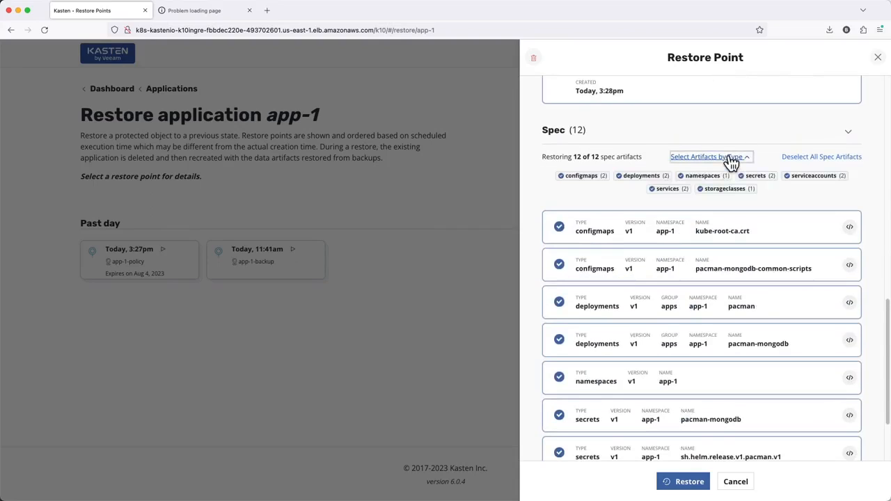
click(635, 175)
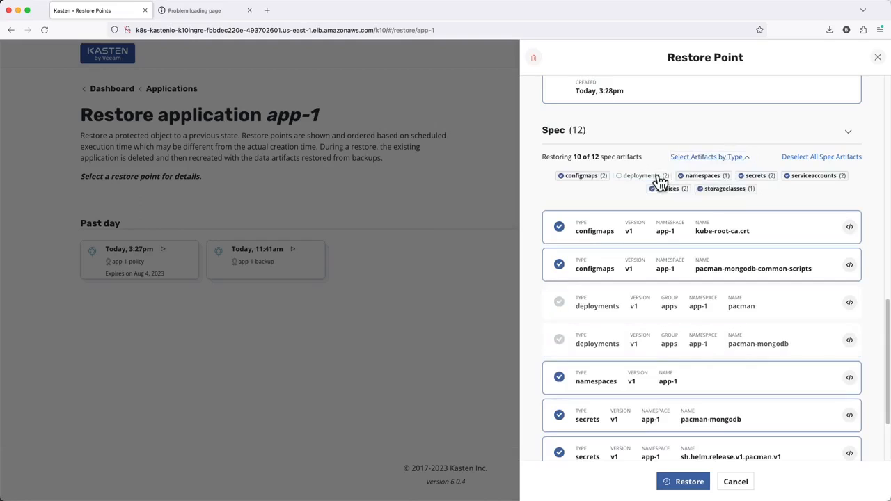
click(639, 176)
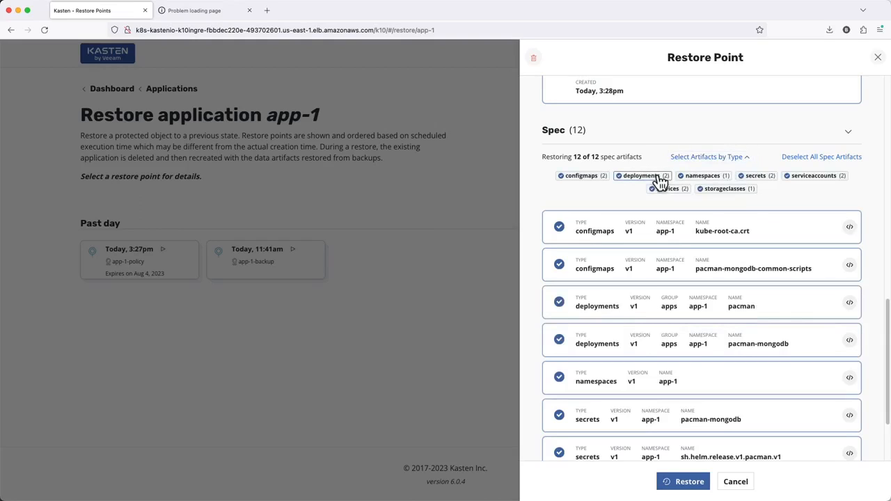
click(689, 481)
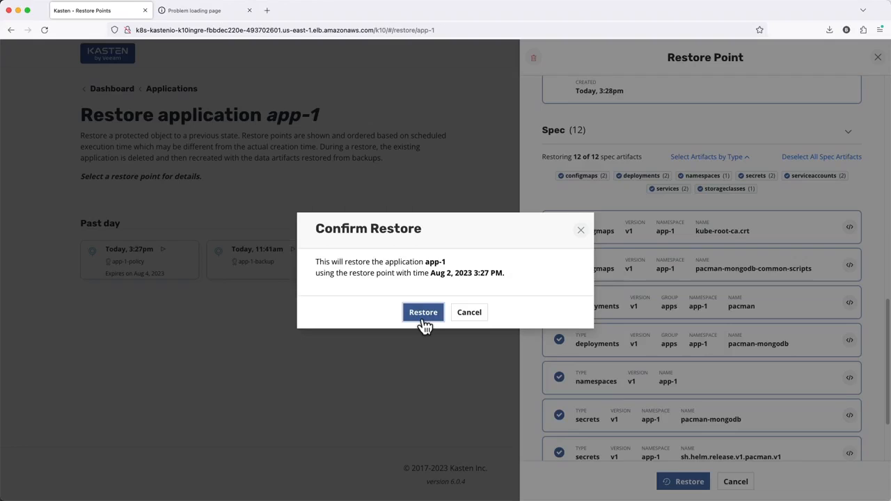
click(423, 312)
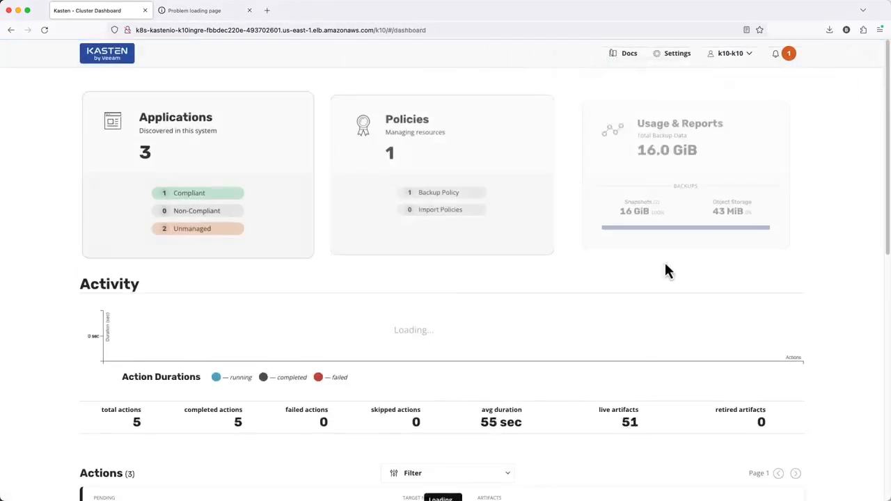
Step: Watch app-1 pods return, close the restore action details, and switch to localhost:8080
scroll(down, 3)
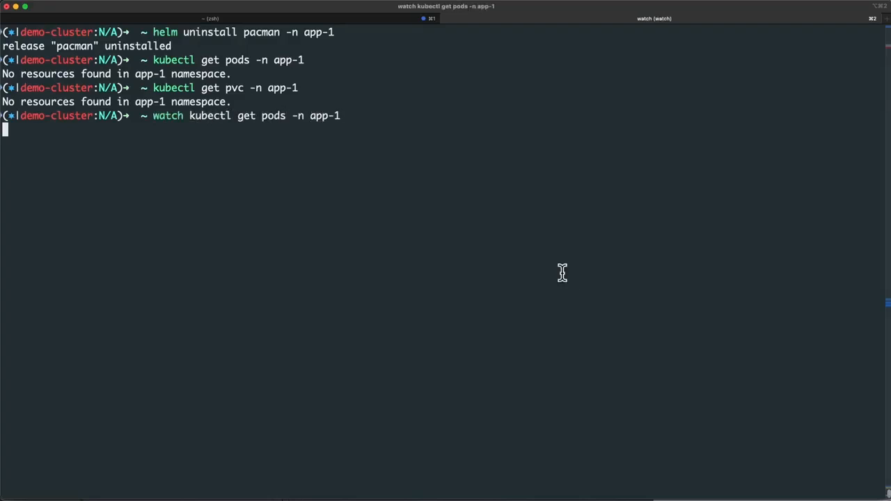
key(Return)
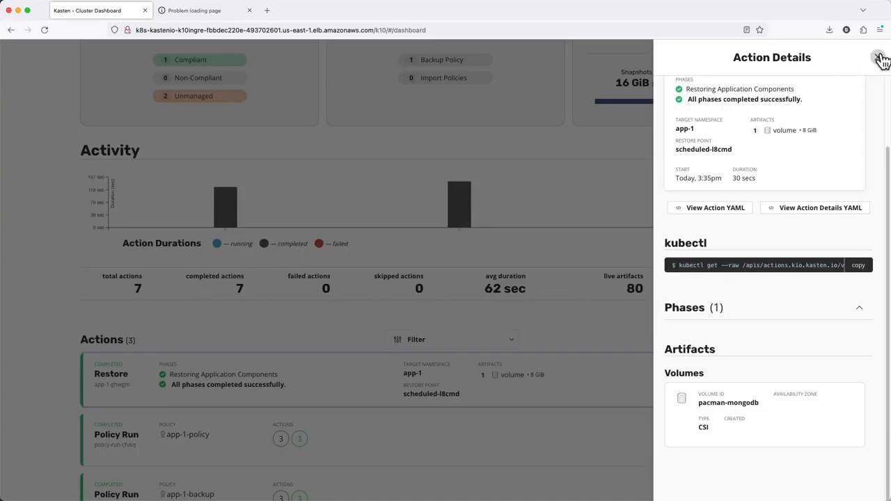
click(879, 57)
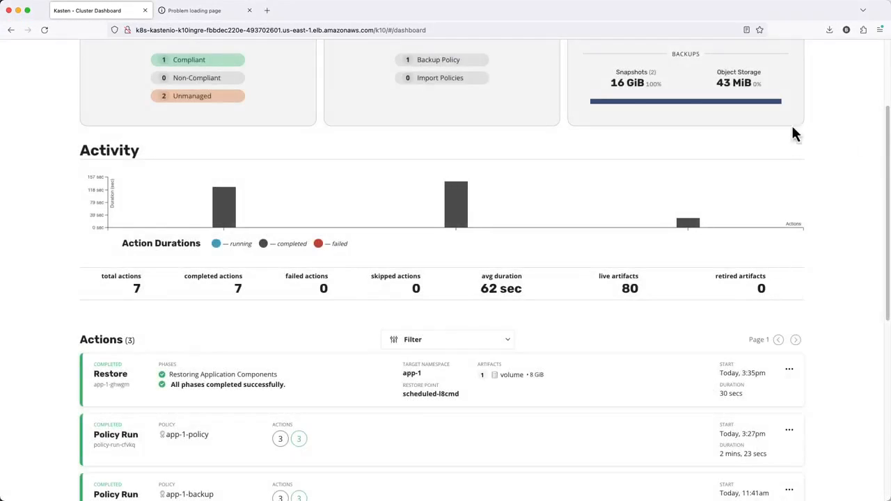
click(202, 10)
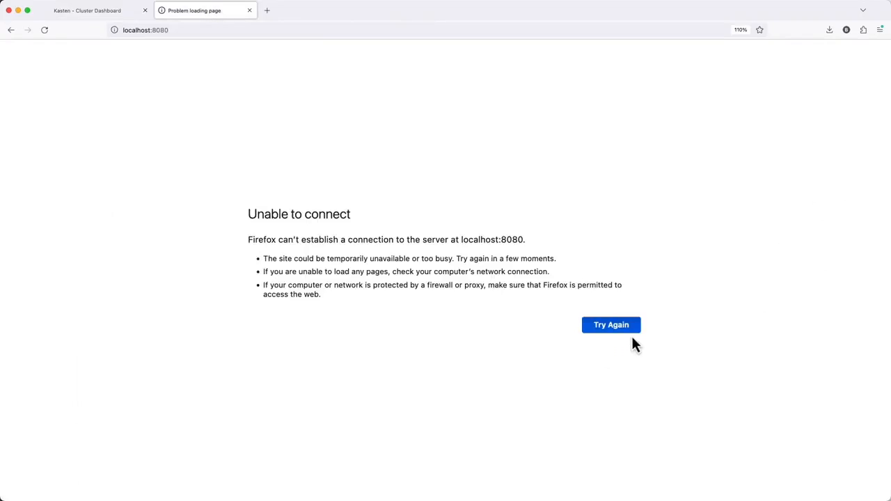
Step: Reload Pac-Man at localhost:8080 and view the high score table listing 400 and 210
click(610, 324)
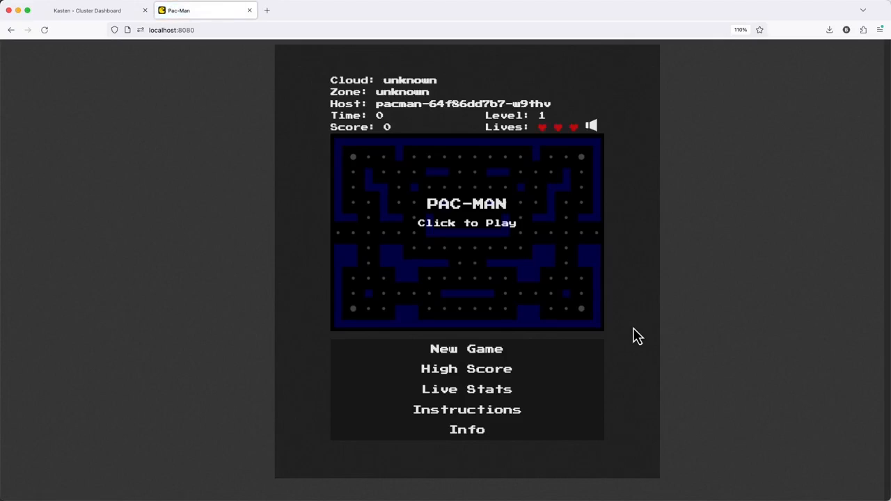
click(465, 368)
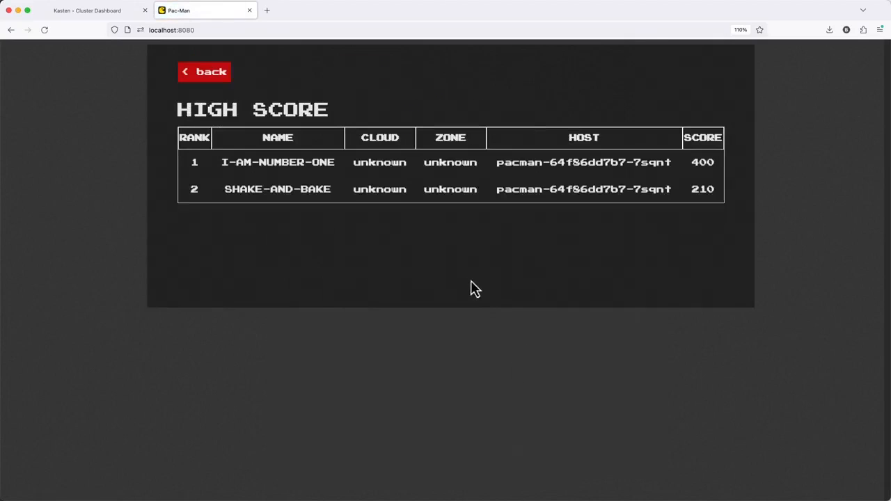